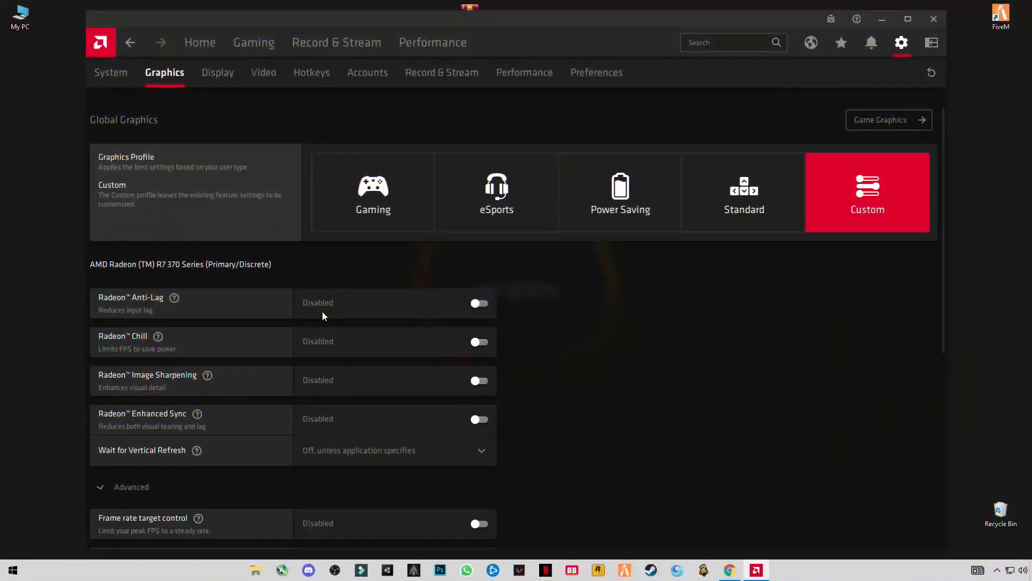
Scroll through the Graphics settings in Radeon Software to review them
{"action": "scroll", "scroll_direction": "down", "scroll_amount": 3}
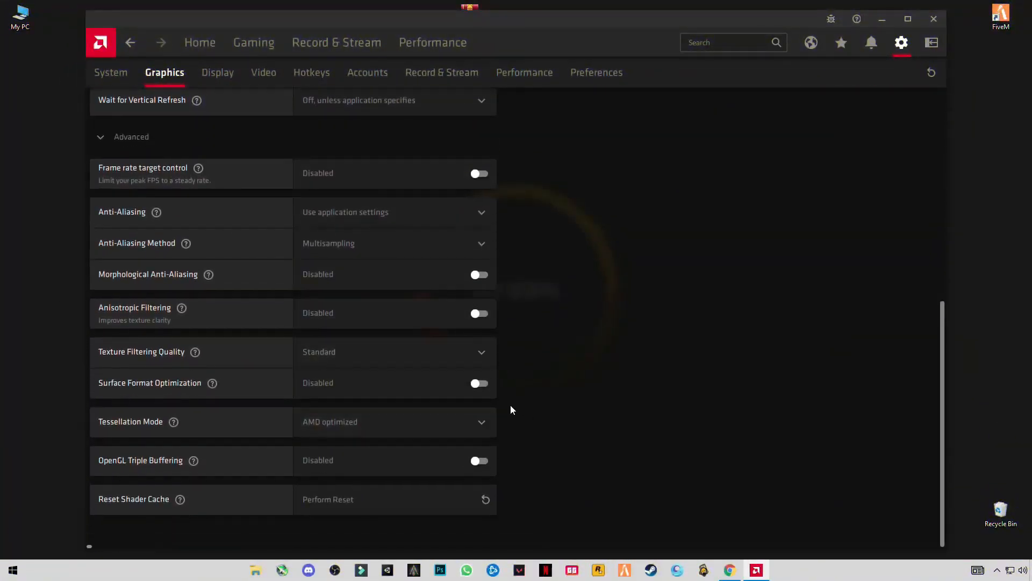
{"action": "scroll", "scroll_direction": "up", "scroll_amount": 3}
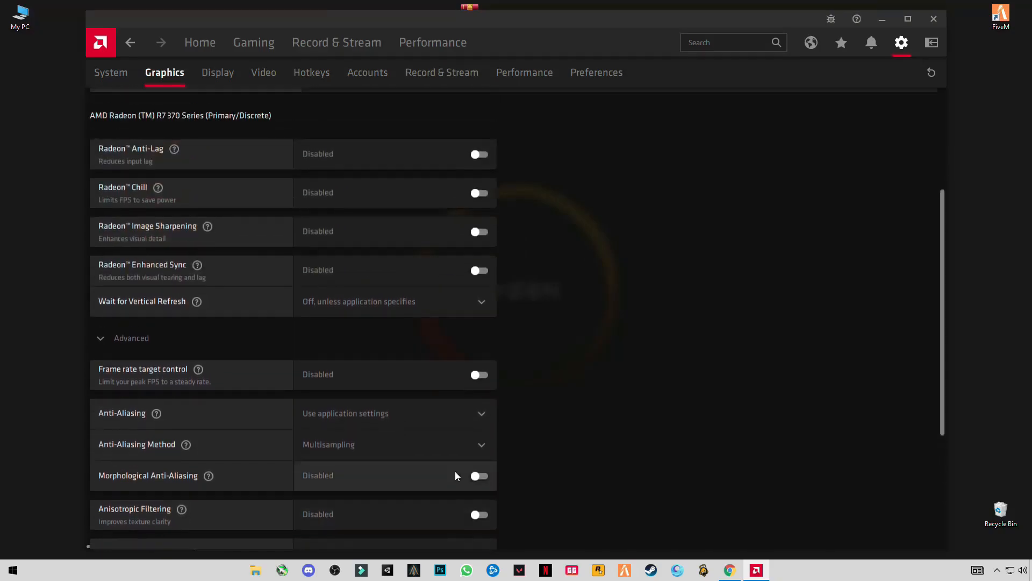
{"action": "scroll", "scroll_direction": "up", "scroll_amount": 3}
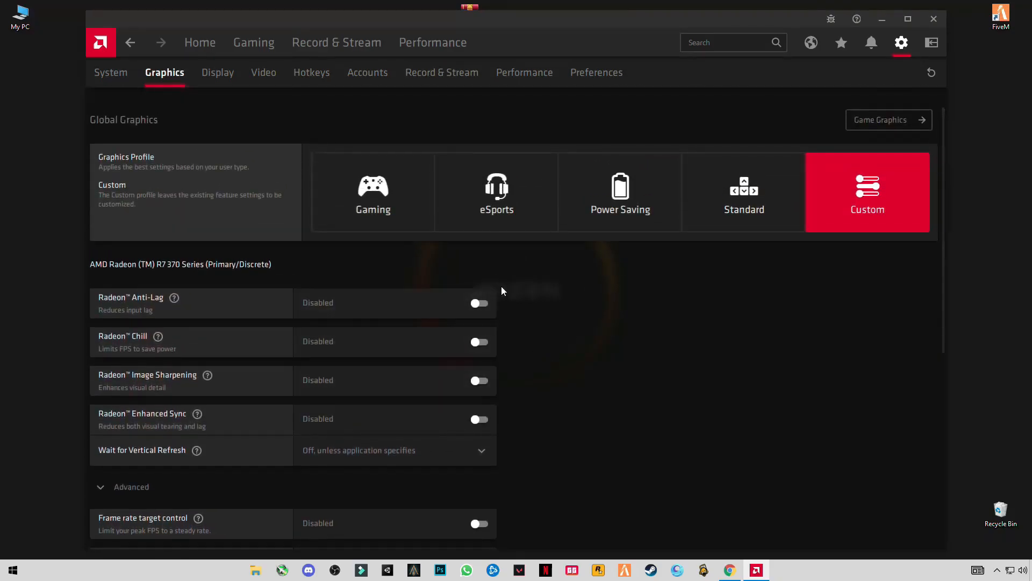
{"action": "mouse_move", "coordinate": [372, 109]}
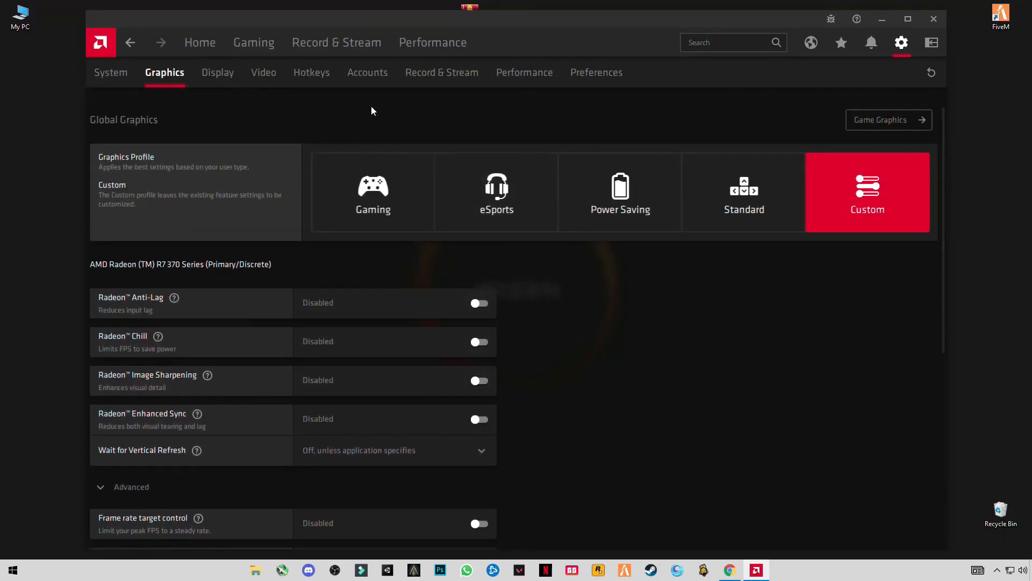
{"action": "mouse_move", "coordinate": [661, 204]}
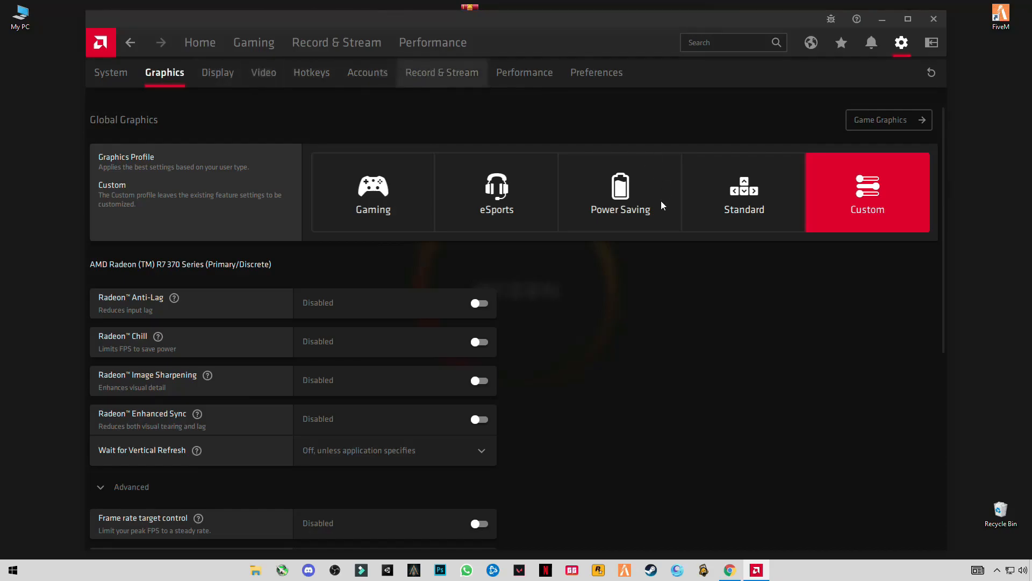
Review the Record & Stream settings, then close Radeon Software back to the desktop
{"action": "left_click", "coordinate": [441, 72]}
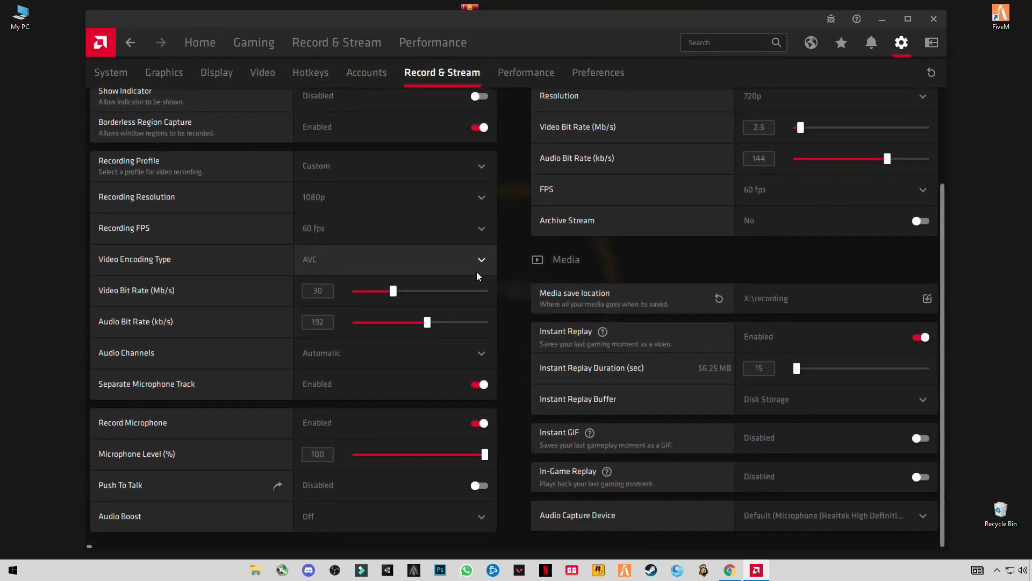
{"action": "scroll", "scroll_direction": "up", "scroll_amount": 3}
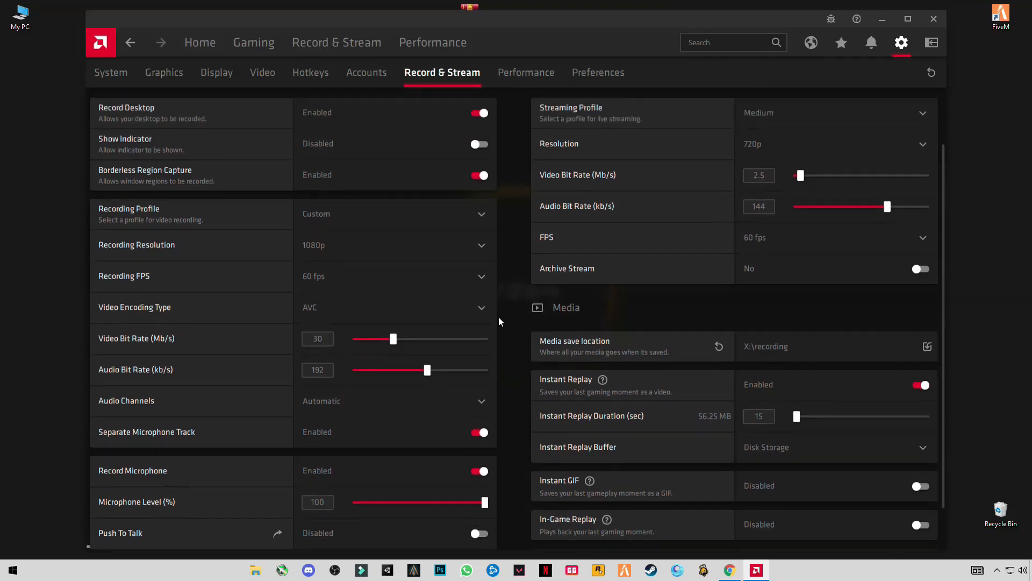
{"action": "scroll", "scroll_direction": "up", "scroll_amount": 3}
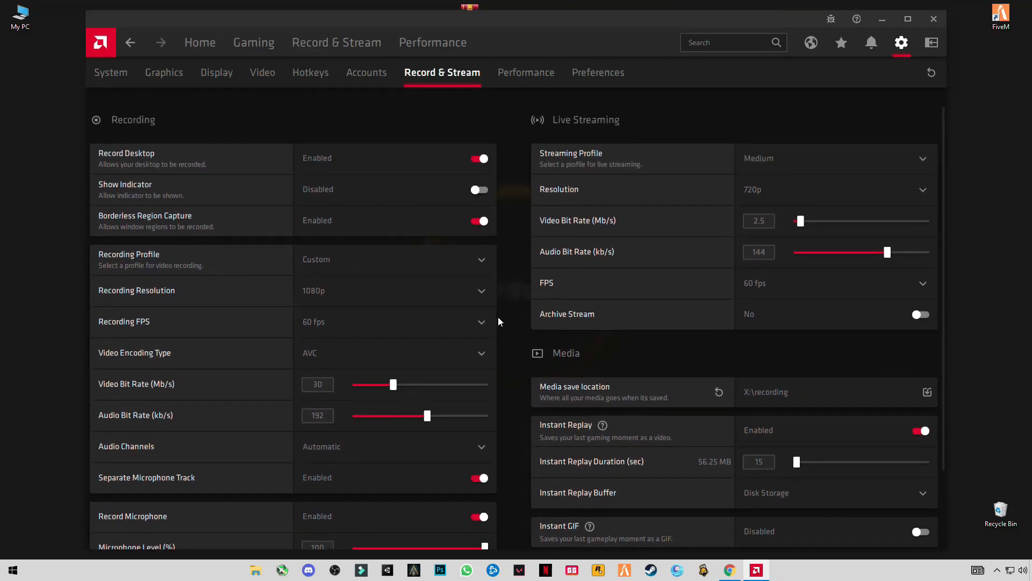
{"action": "left_click", "coordinate": [933, 18]}
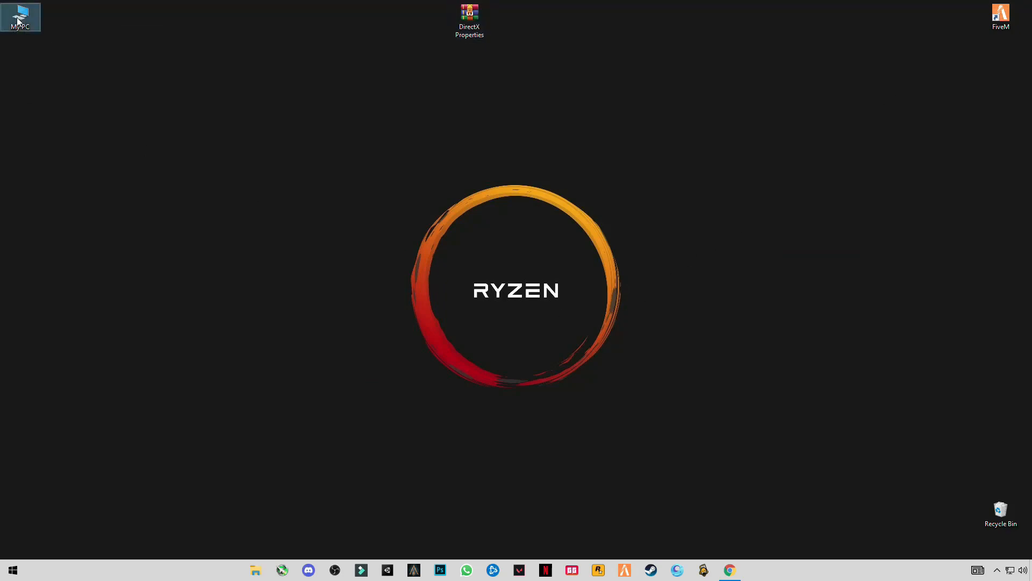
Reach the Performance Options visual effects dialog from System's advanced settings
{"action": "double_click", "coordinate": [19, 16]}
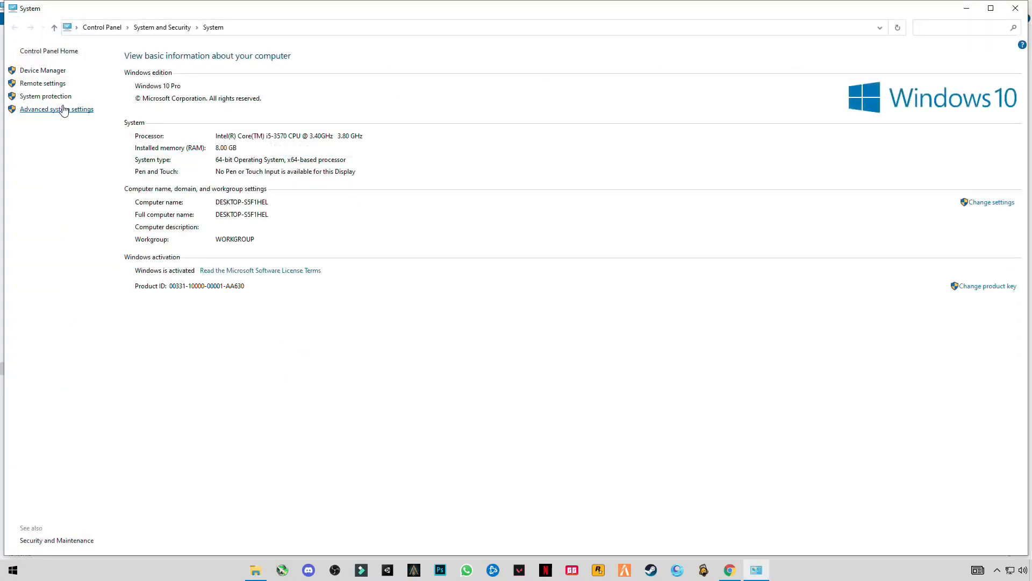
{"action": "left_click", "coordinate": [57, 108]}
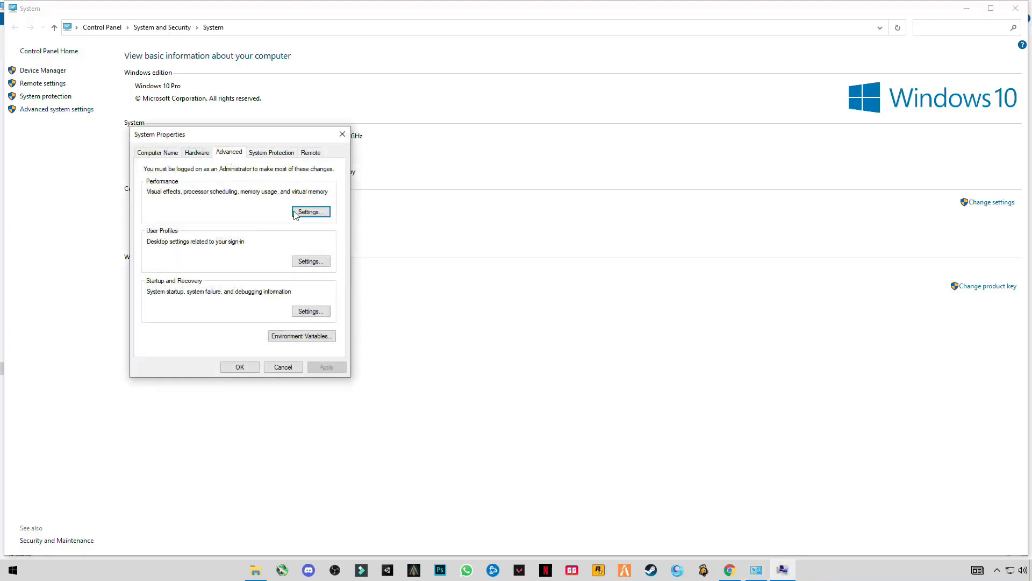
{"action": "left_click", "coordinate": [310, 212]}
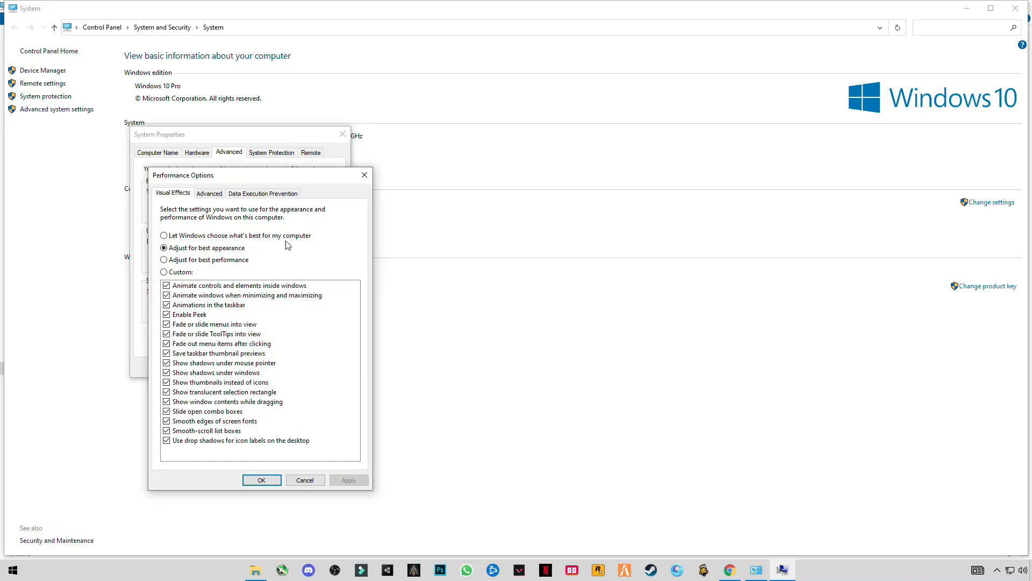
{"action": "mouse_move", "coordinate": [176, 261]}
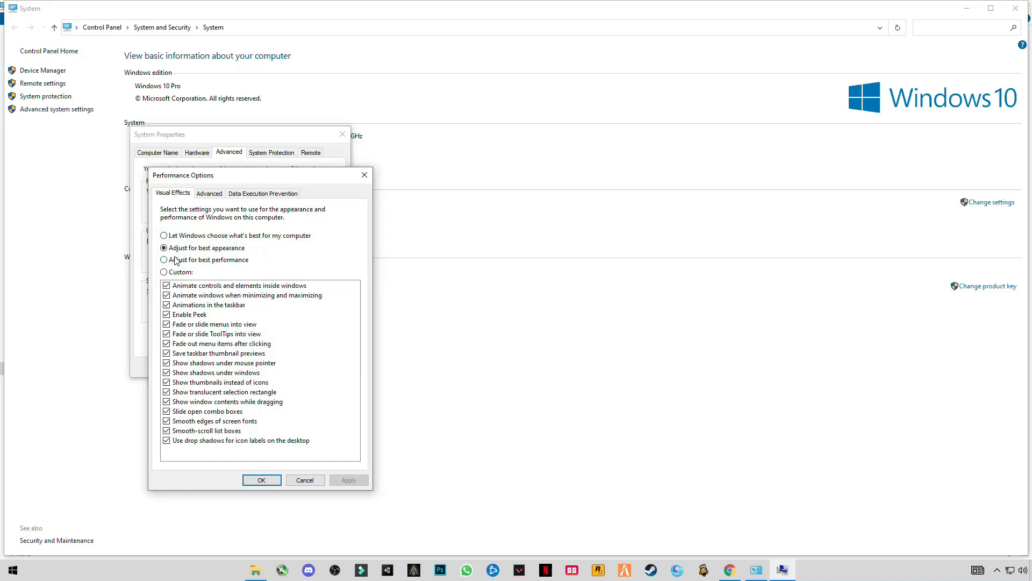
{"action": "mouse_move", "coordinate": [186, 265]}
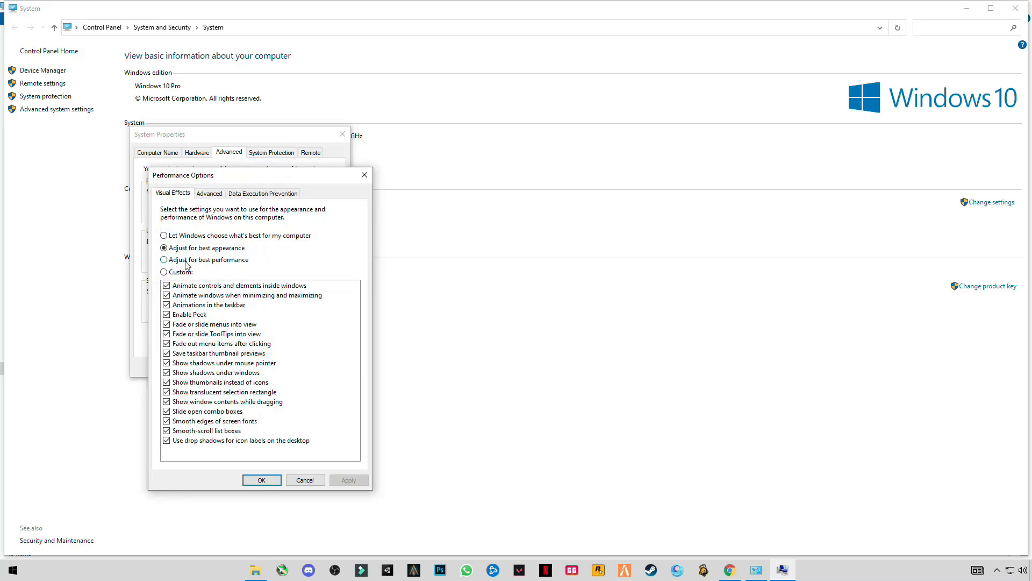
{"action": "mouse_move", "coordinate": [165, 270]}
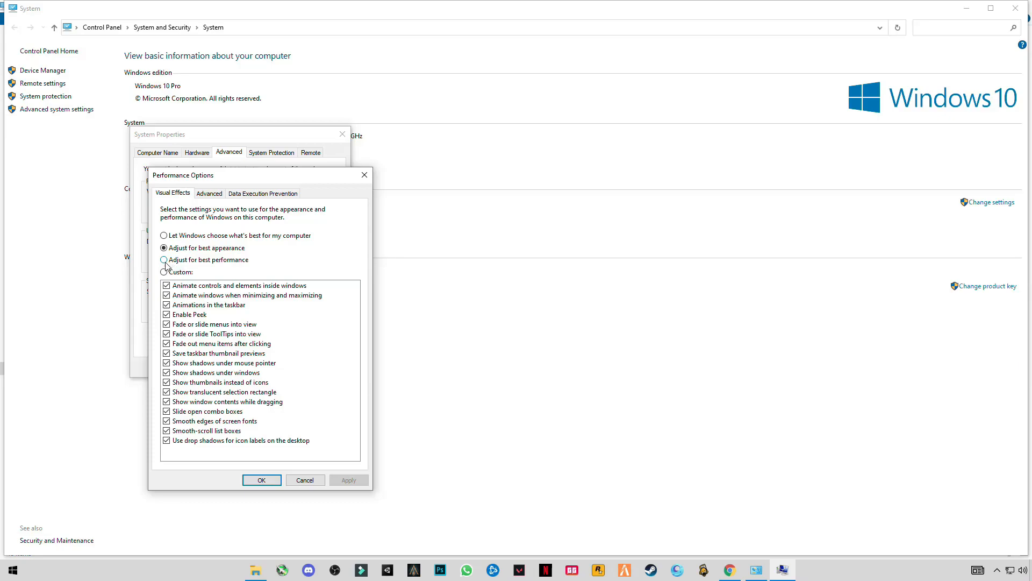
Choose 'Adjust for best performance', apply it and close the system dialogs with OK
{"action": "left_click", "coordinate": [163, 259]}
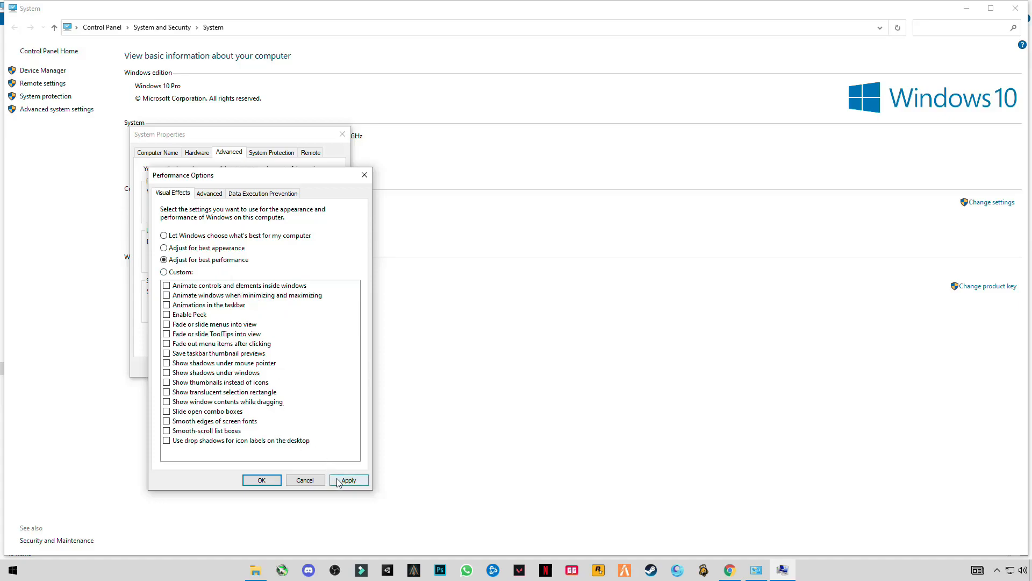
{"action": "left_click", "coordinate": [348, 480]}
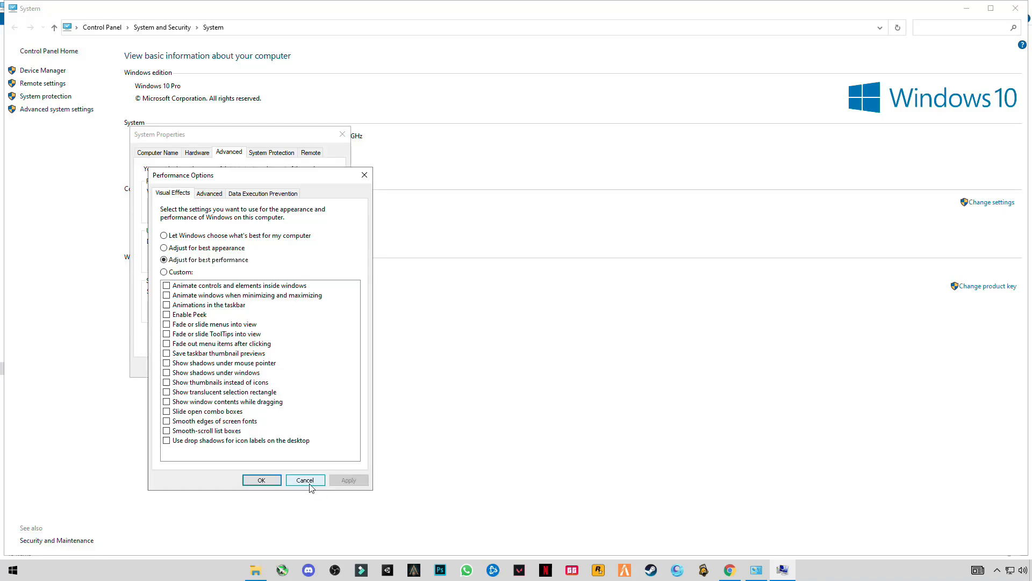
{"action": "left_click", "coordinate": [304, 480]}
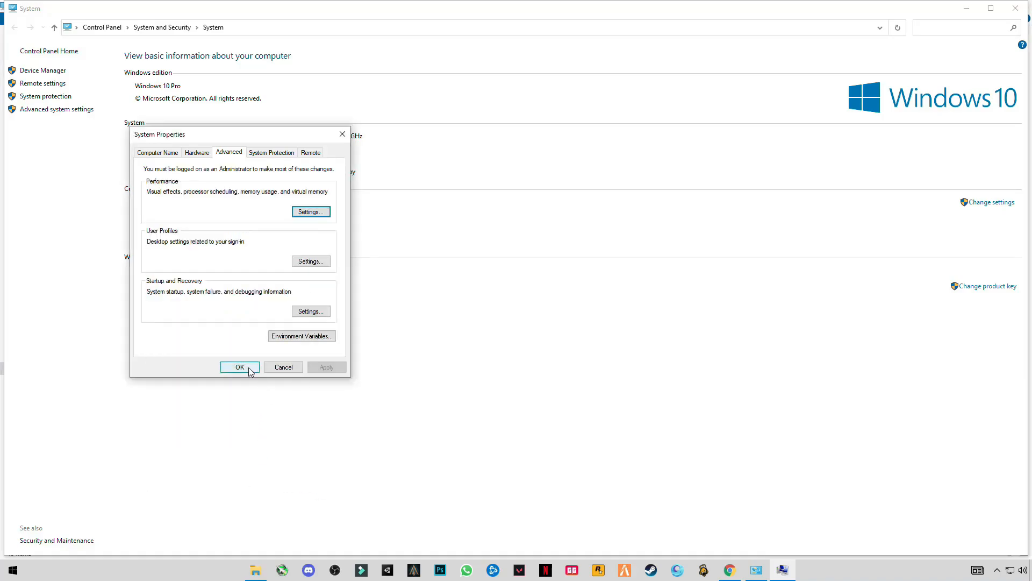
{"action": "left_click", "coordinate": [239, 367]}
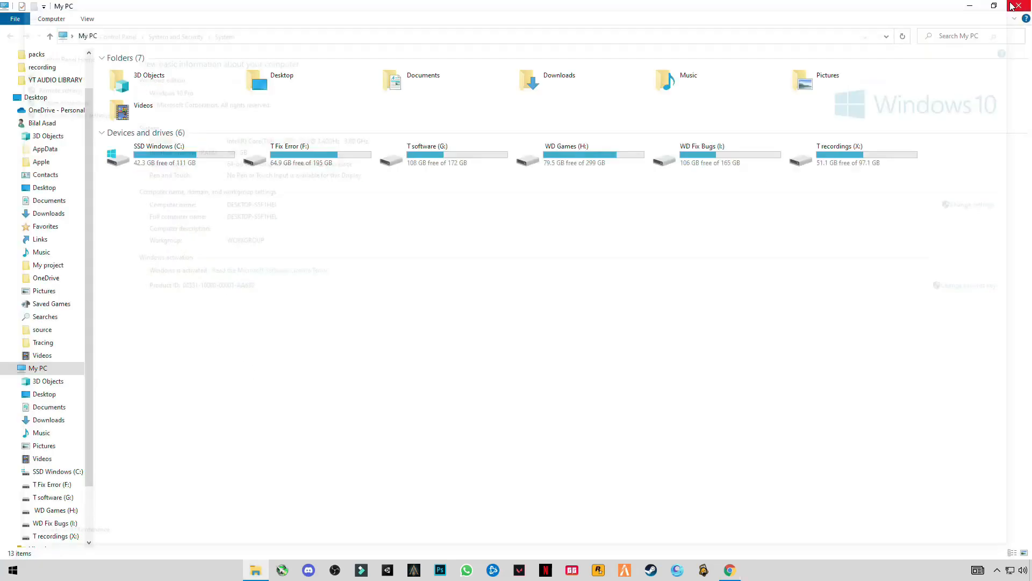
Launch Run, enter PREFETCH to reach the folder and delete all its files
{"action": "left_click", "coordinate": [1022, 5]}
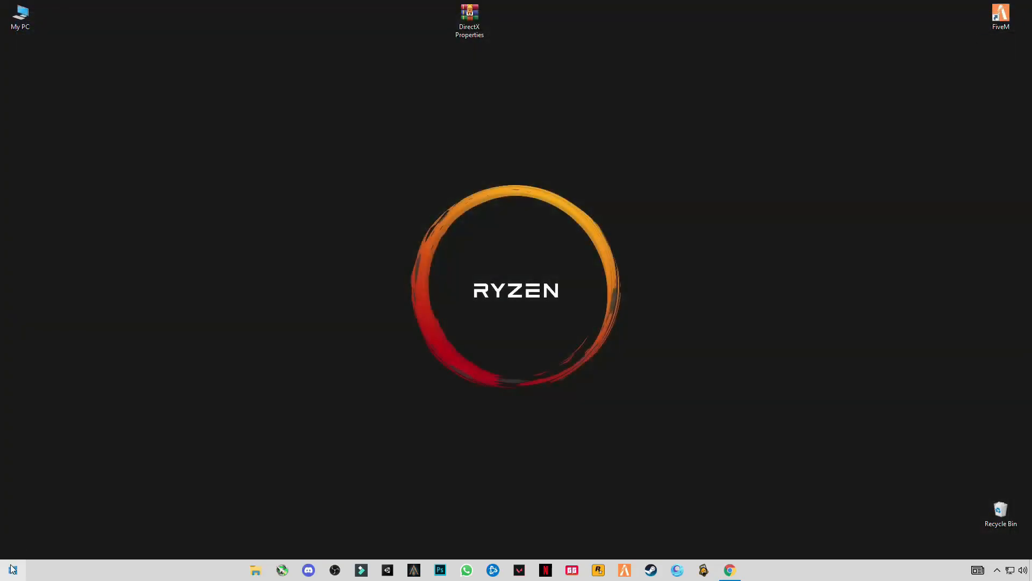
{"action": "type", "text": "RUN"}
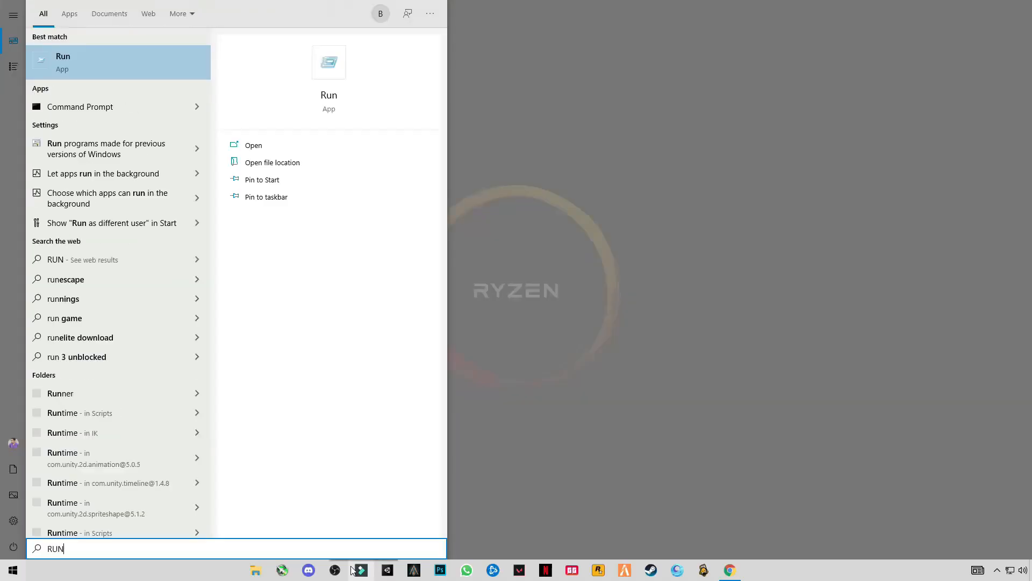
{"action": "left_click", "coordinate": [253, 146]}
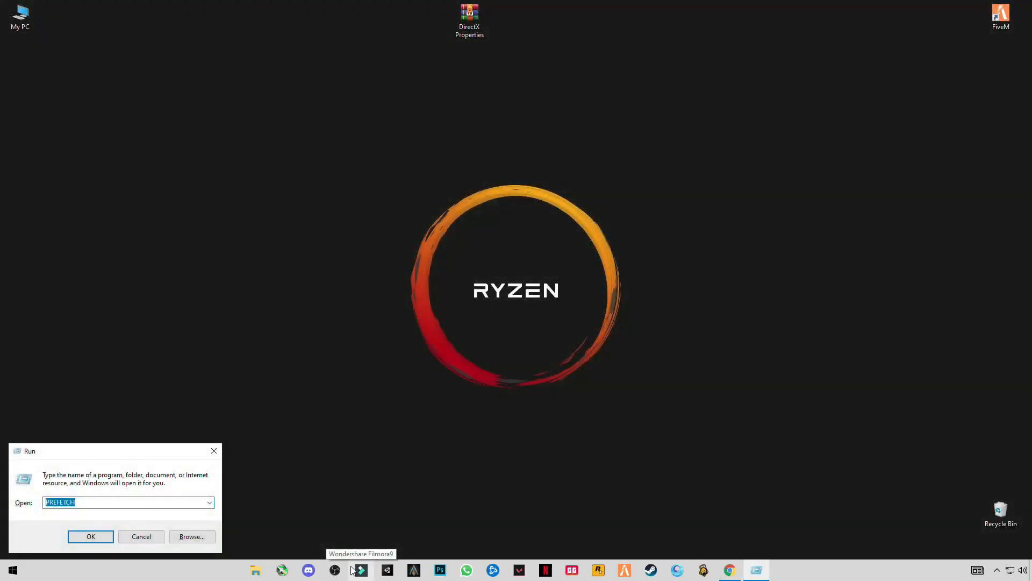
{"action": "mouse_move", "coordinate": [86, 502]}
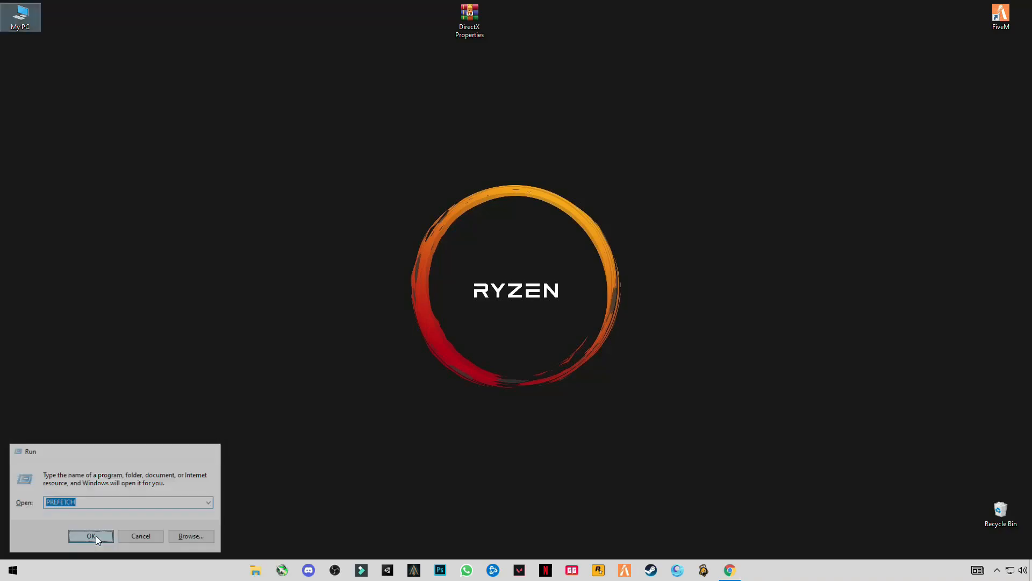
{"action": "left_click", "coordinate": [90, 535]}
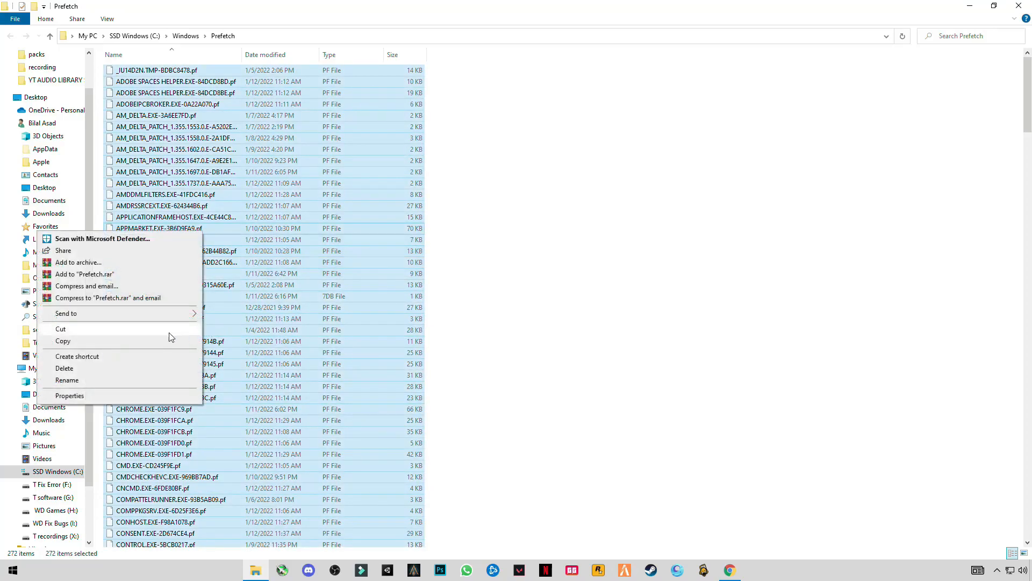
{"action": "left_click", "coordinate": [64, 368]}
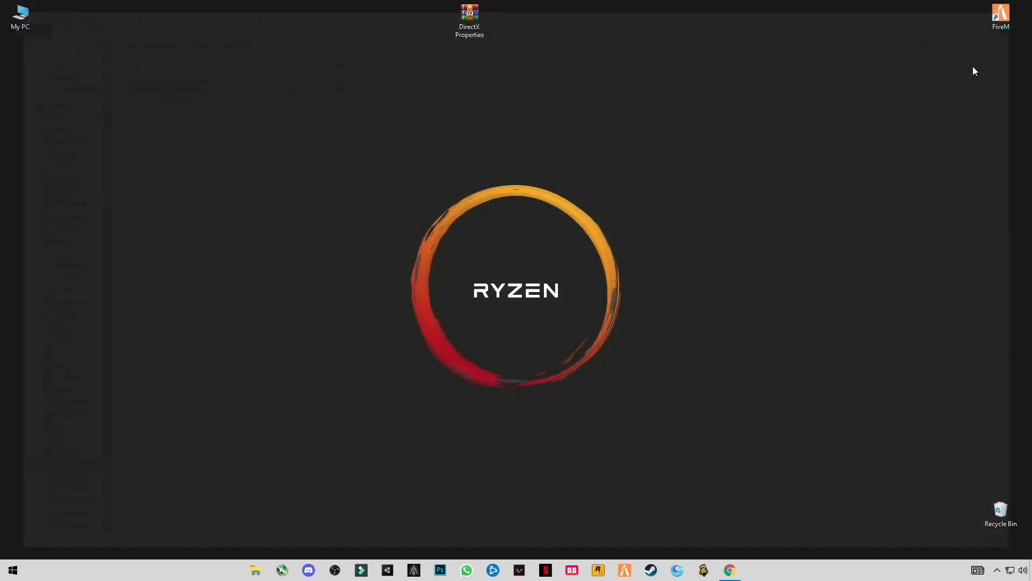
Reach C:\Windows\Temp via Run and delete all selected items
{"action": "left_click", "coordinate": [12, 570]}
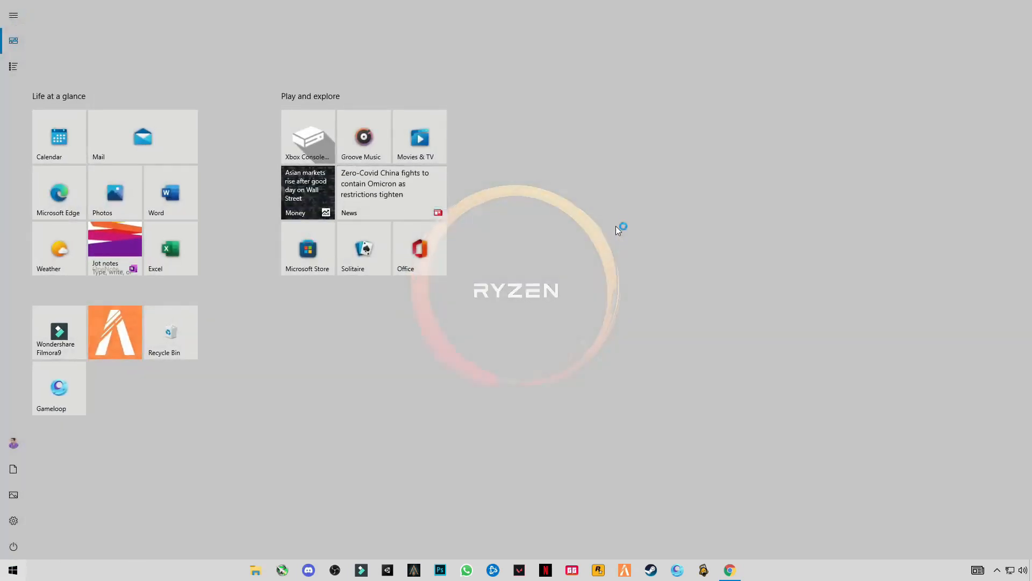
{"action": "type", "text": "RUN"}
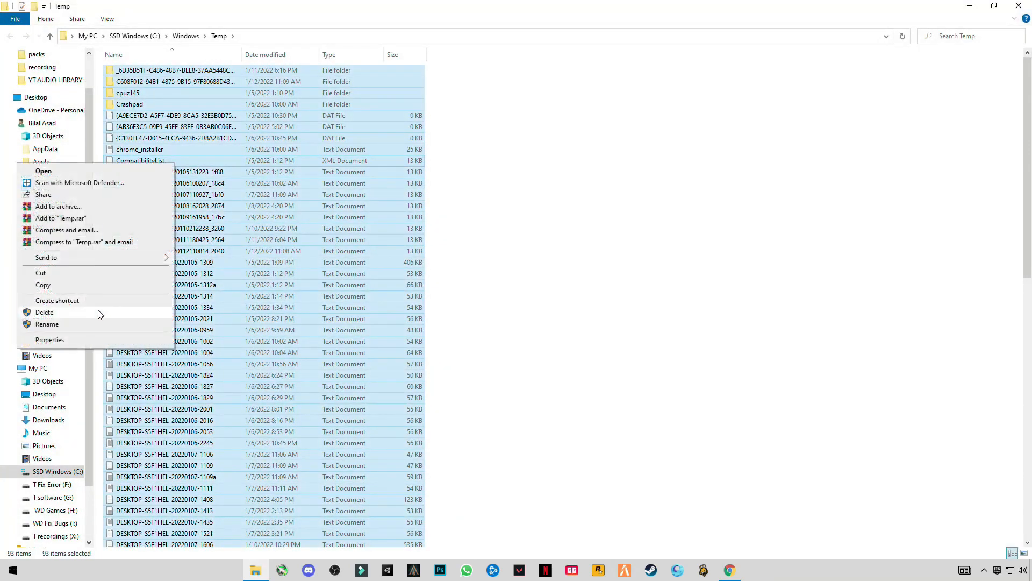
{"action": "left_click", "coordinate": [44, 312]}
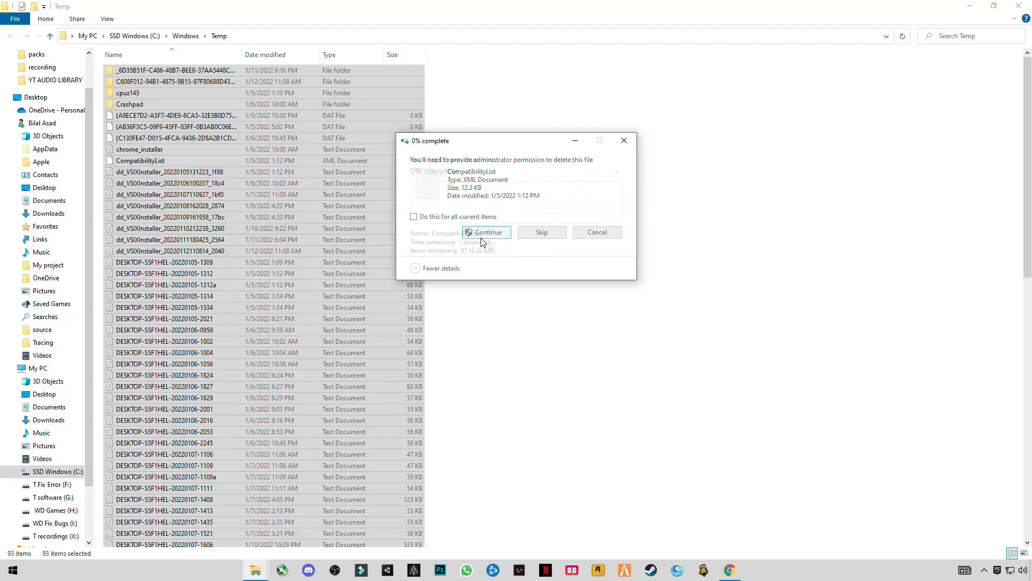
Grant administrator permission on protected files and skip the one still in use
{"action": "left_click", "coordinate": [485, 232]}
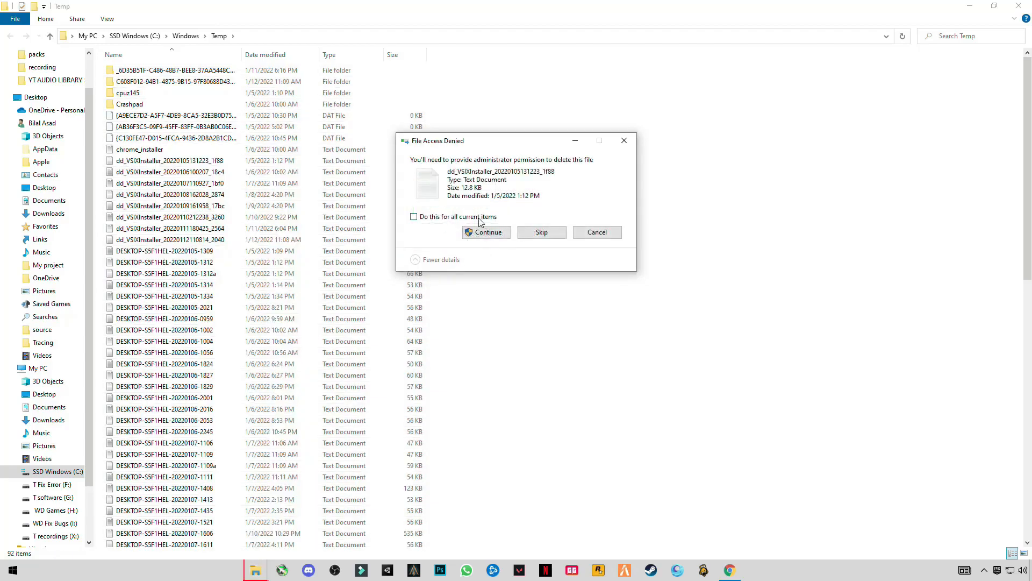
{"action": "left_click", "coordinate": [485, 232]}
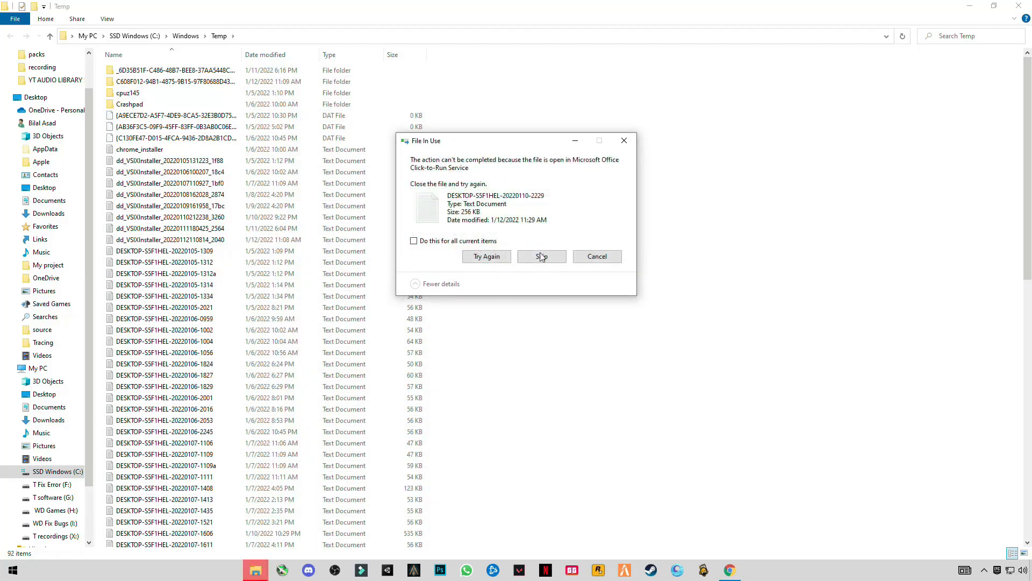
{"action": "left_click", "coordinate": [539, 256]}
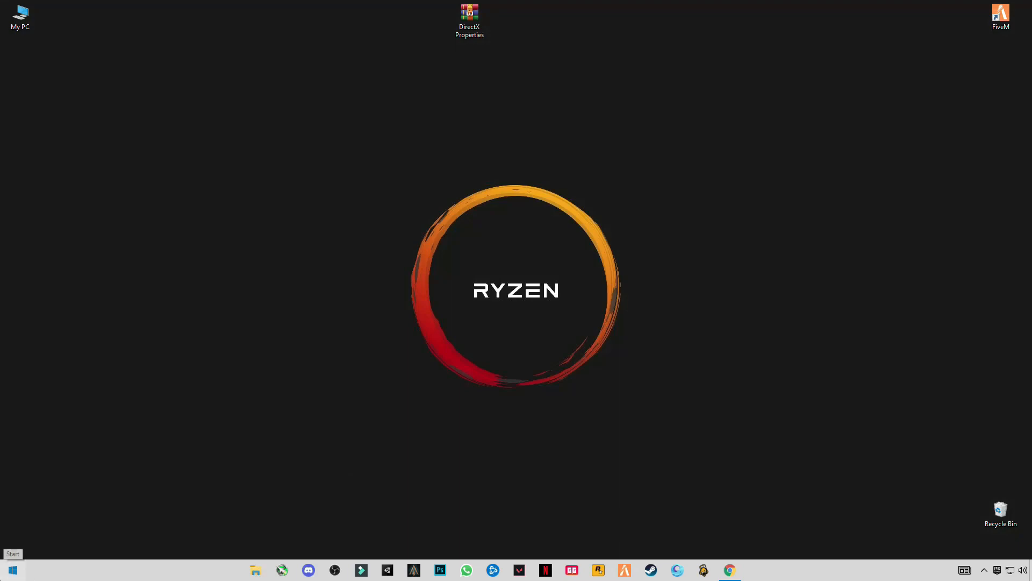
Enter %TEMP% in Run to reach the user's local Temp folder
{"action": "type", "text": "RUN"}
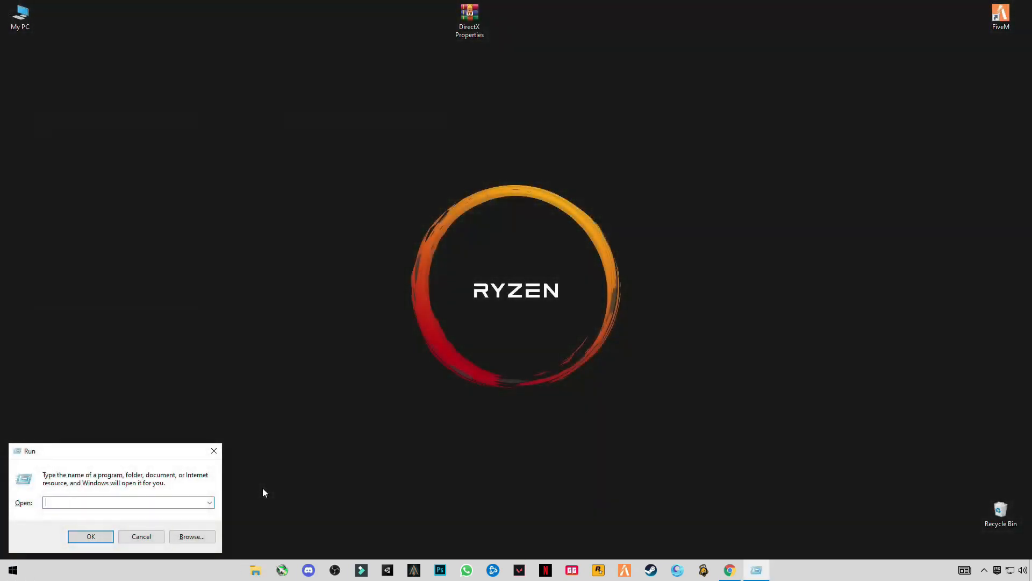
{"action": "type", "text": "%"}
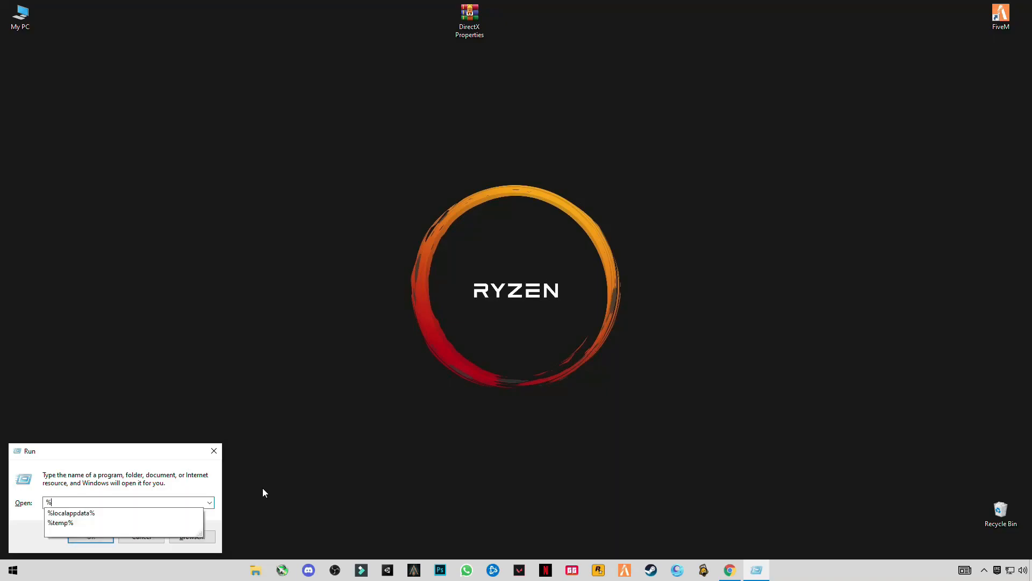
{"action": "type", "text": "t"}
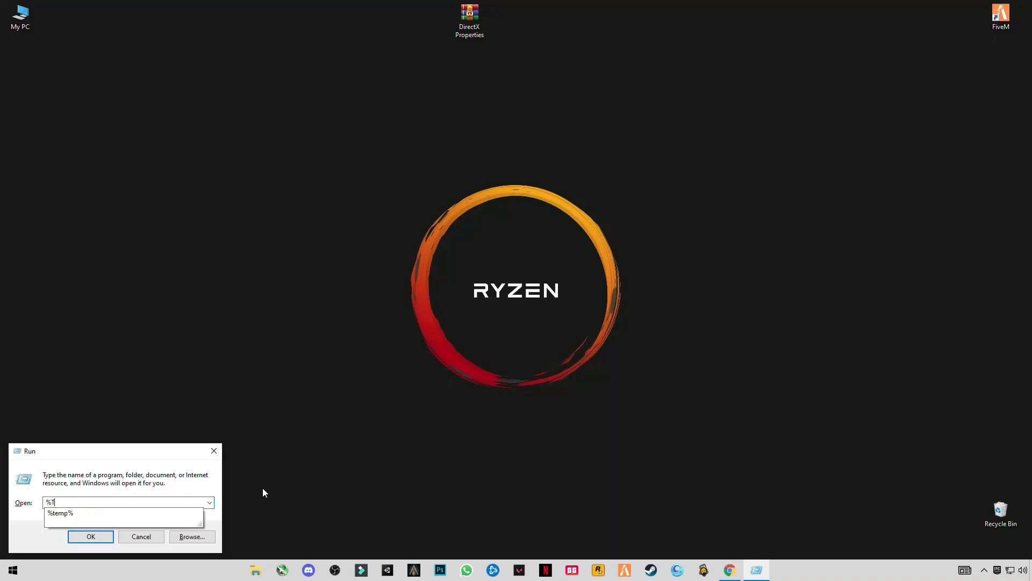
{"action": "type", "text": "TEMP"}
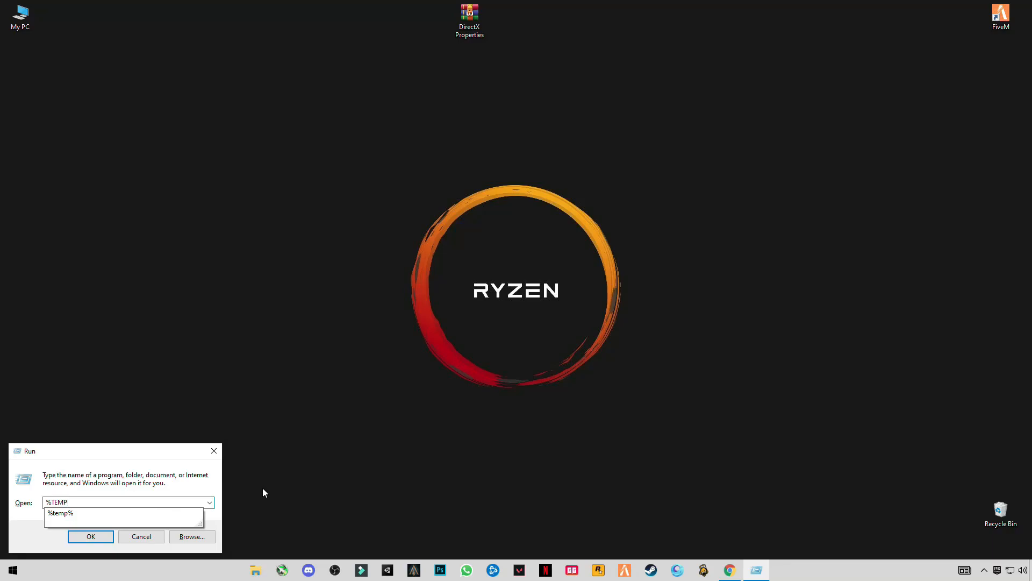
{"action": "left_click", "coordinate": [90, 535]}
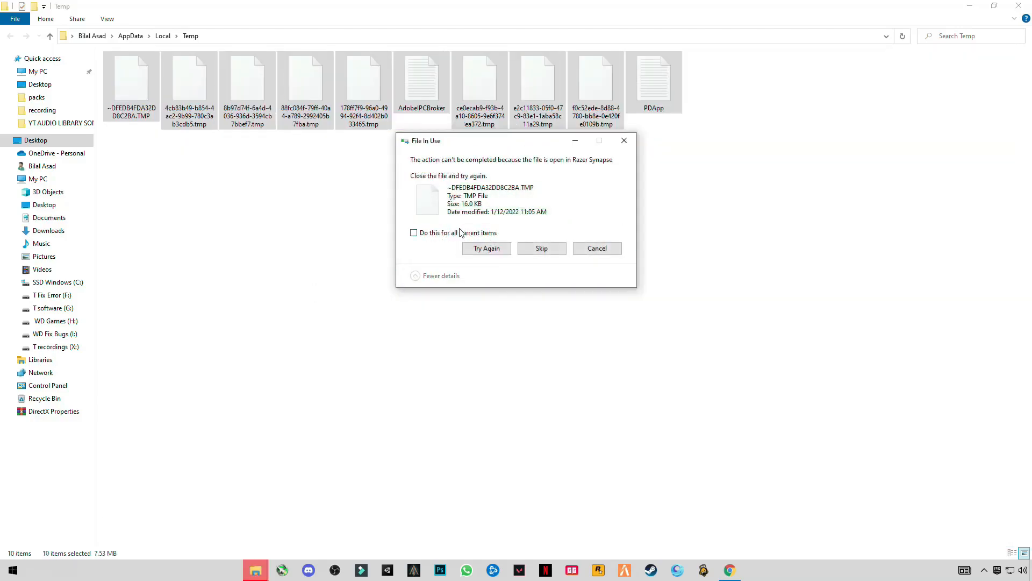
Delete its files, skipping all in-use items with 'Do this for all current items' ticked
{"action": "left_click", "coordinate": [414, 232]}
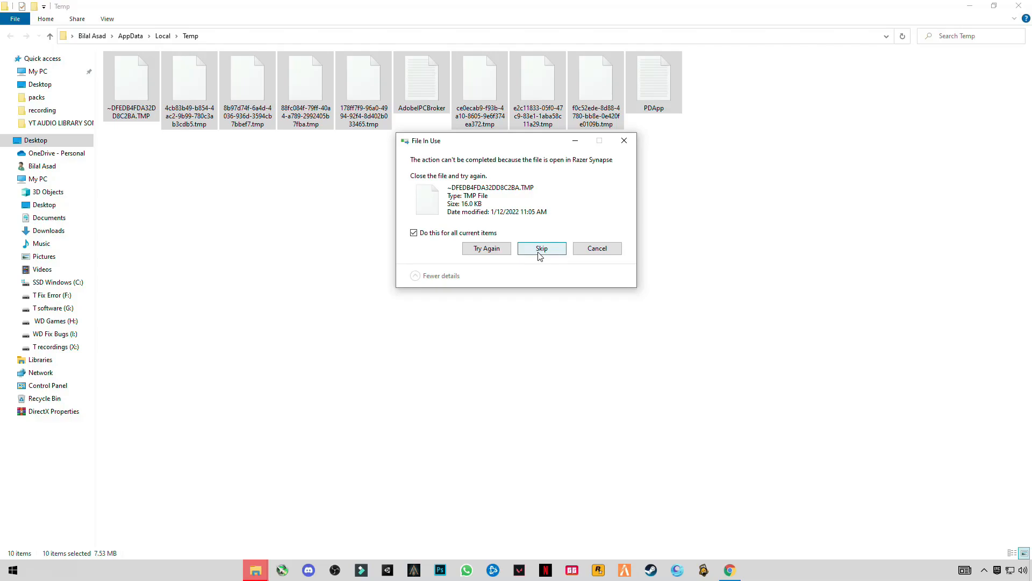
{"action": "left_click", "coordinate": [540, 248]}
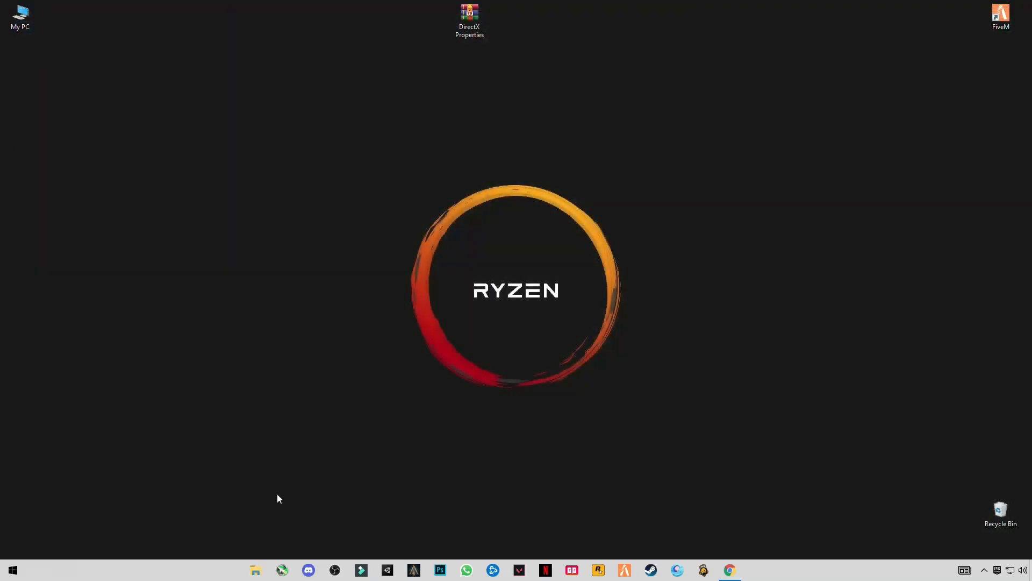
{"action": "mouse_move", "coordinate": [683, 486]}
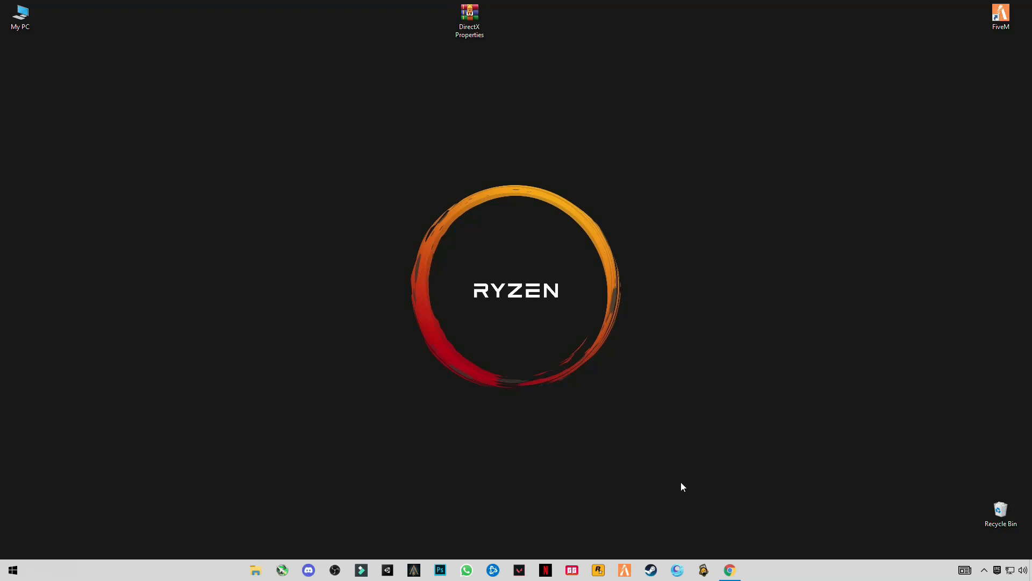
Extract the DirectX Properties archive on the desktop with Extract Here, producing dxcpl
{"action": "left_click", "coordinate": [469, 22]}
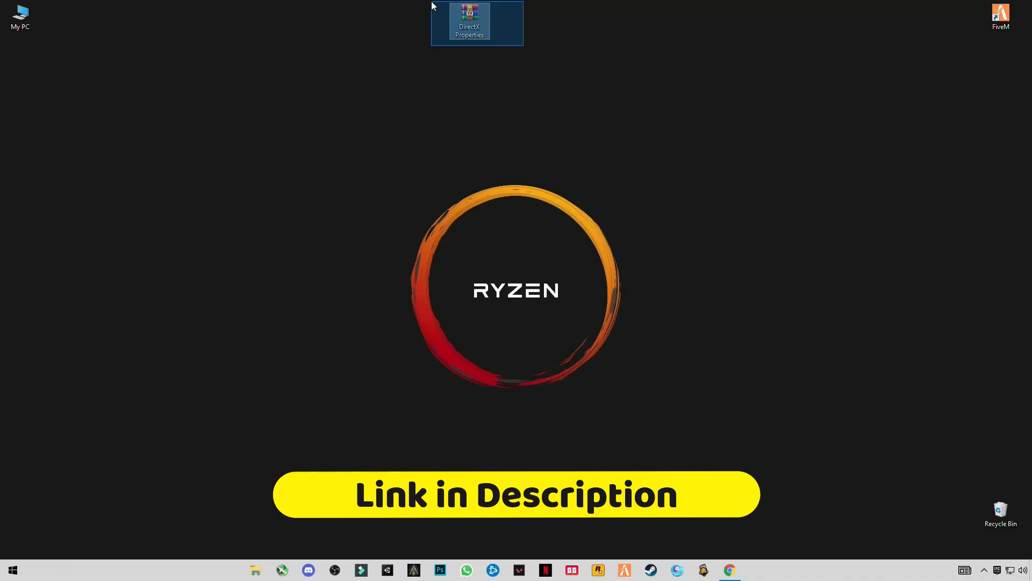
{"action": "right_click", "coordinate": [470, 21]}
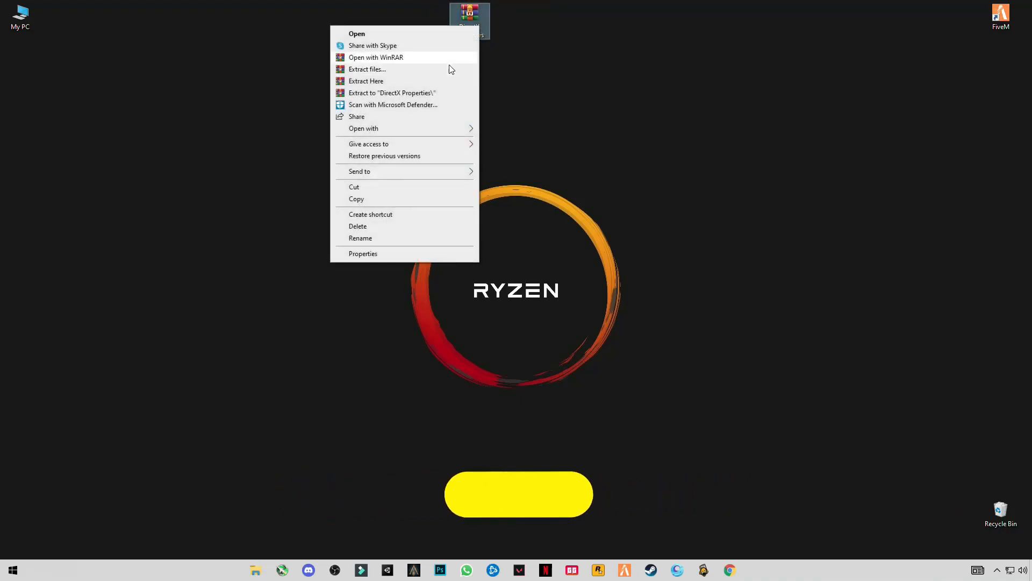
{"action": "mouse_move", "coordinate": [366, 80]}
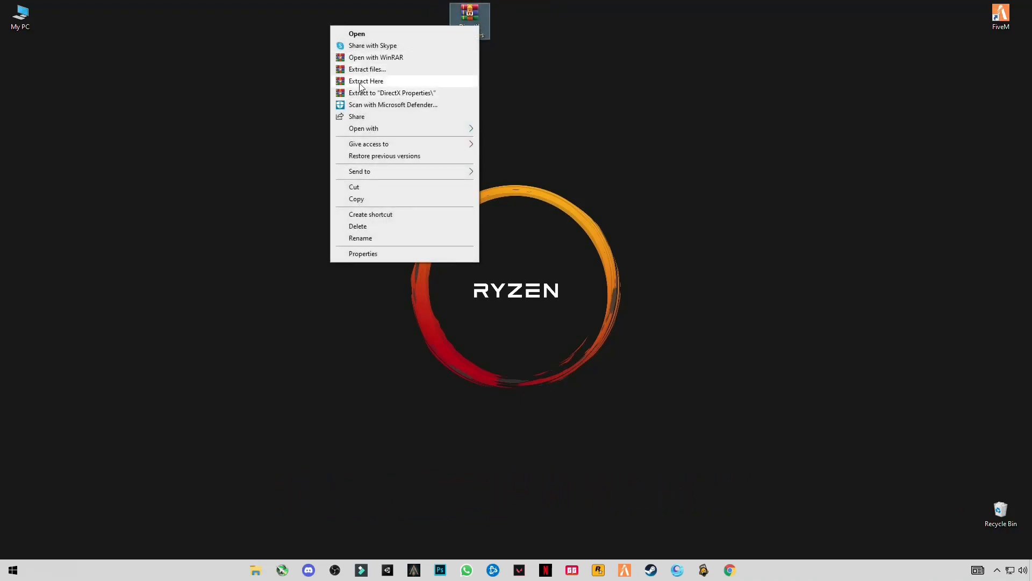
{"action": "left_click", "coordinate": [130, 119]}
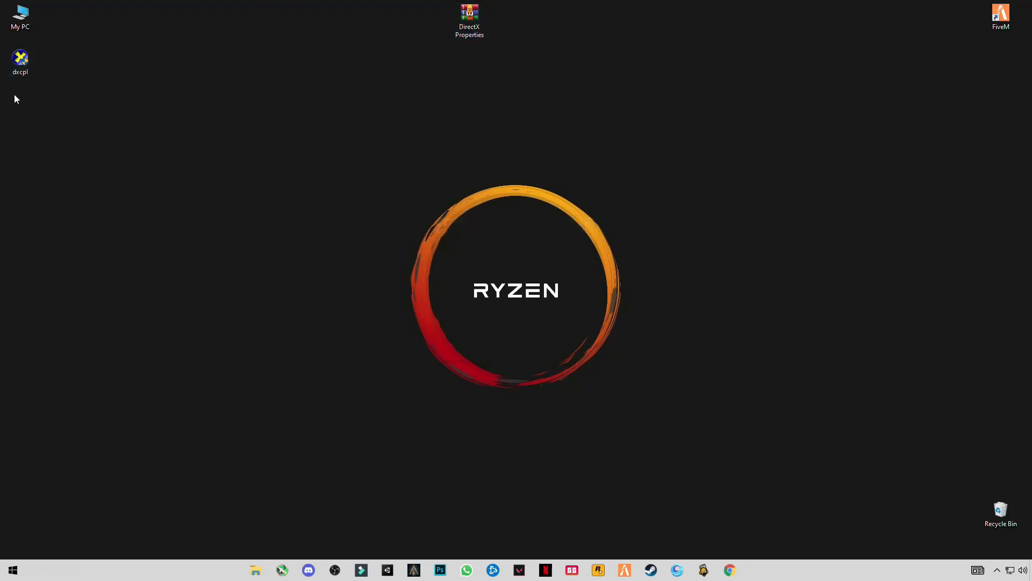
{"action": "mouse_move", "coordinate": [31, 78]}
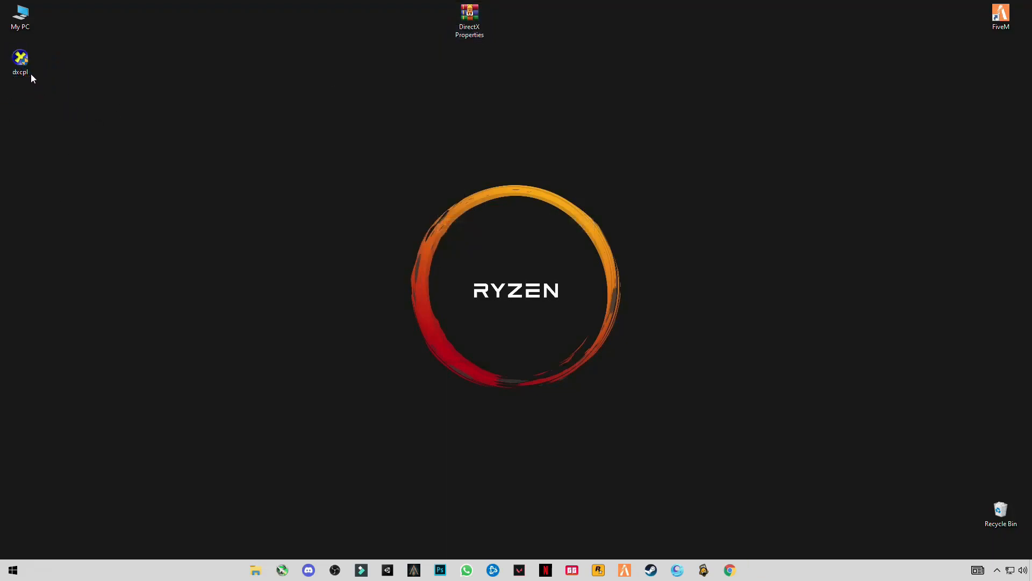
{"action": "mouse_move", "coordinate": [20, 59]}
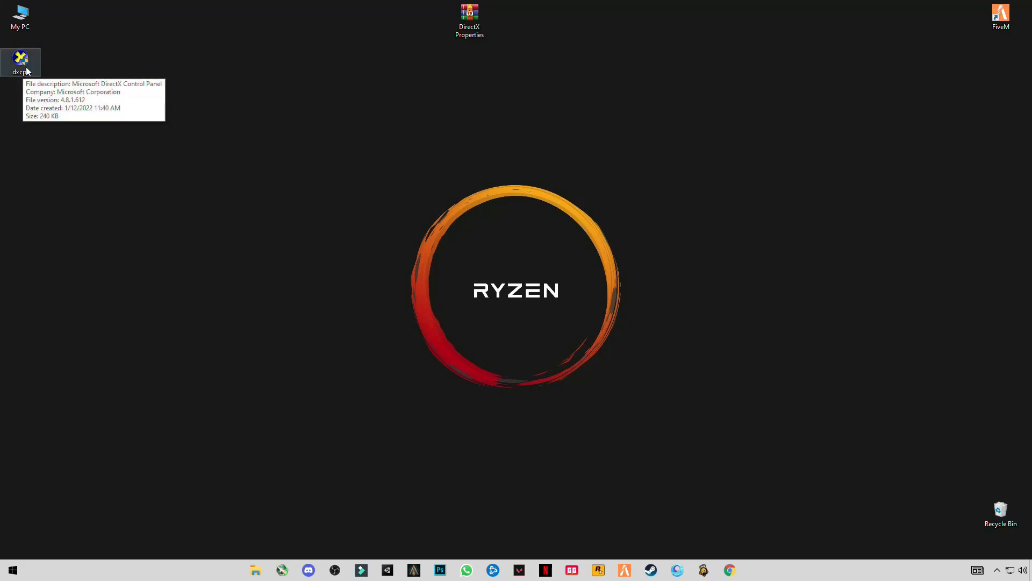
Run dxcpl as administrator and bring up the Direct3D 10.x/11.x executable list via Edit List
{"action": "right_click", "coordinate": [21, 59]}
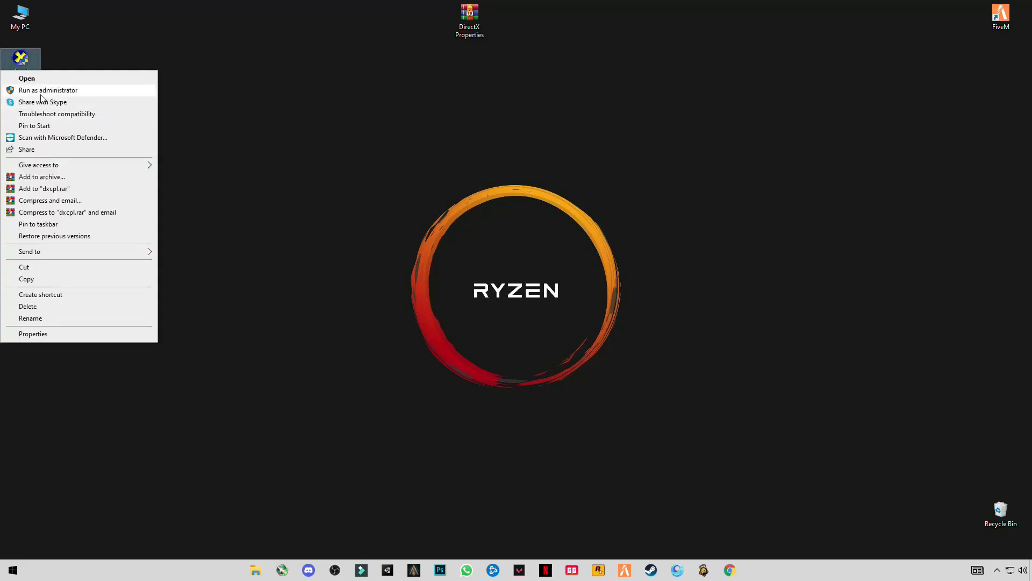
{"action": "mouse_move", "coordinate": [32, 96]}
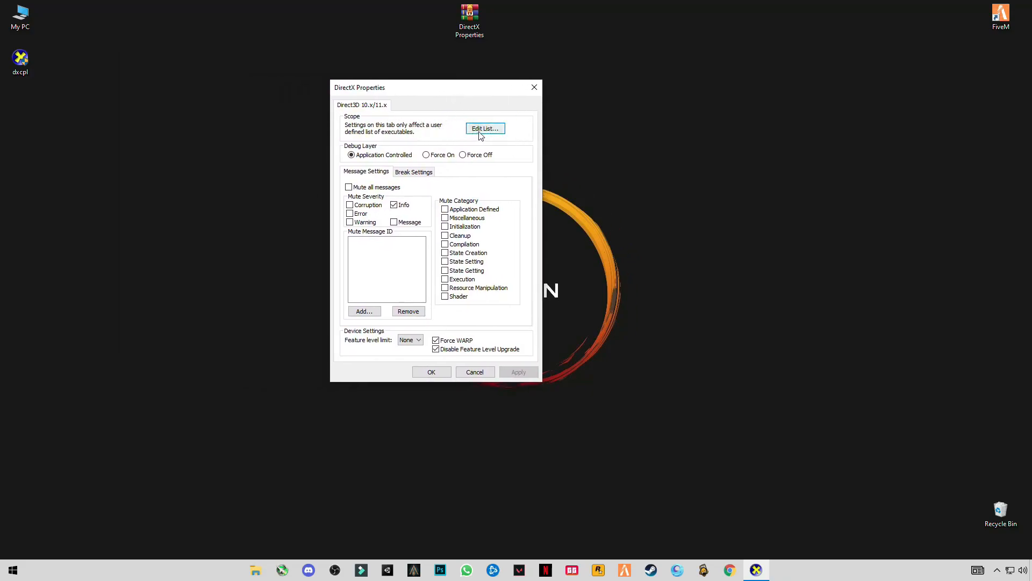
{"action": "mouse_move", "coordinate": [484, 133]}
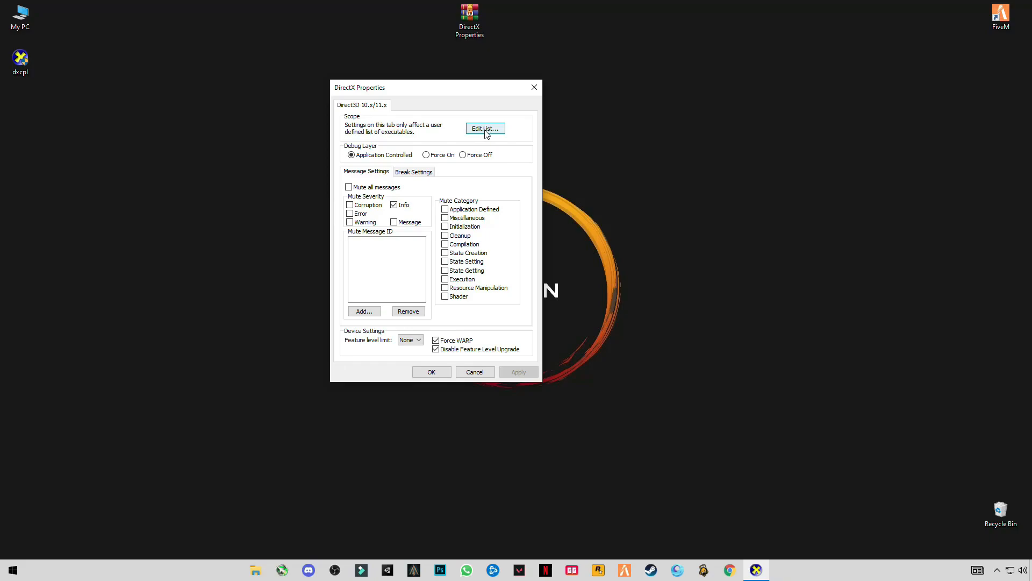
{"action": "left_click", "coordinate": [485, 128]}
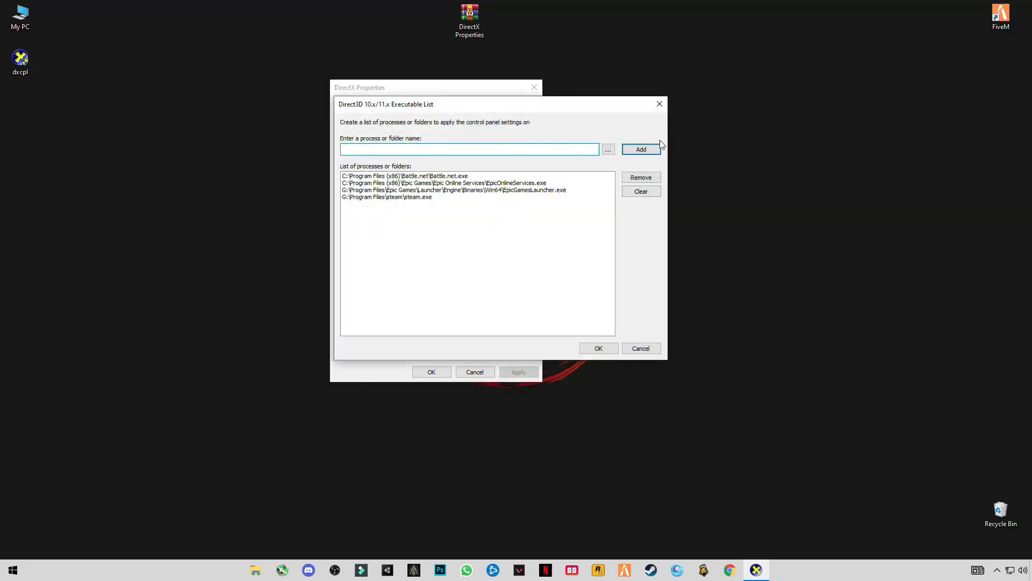
{"action": "left_click", "coordinate": [606, 148]}
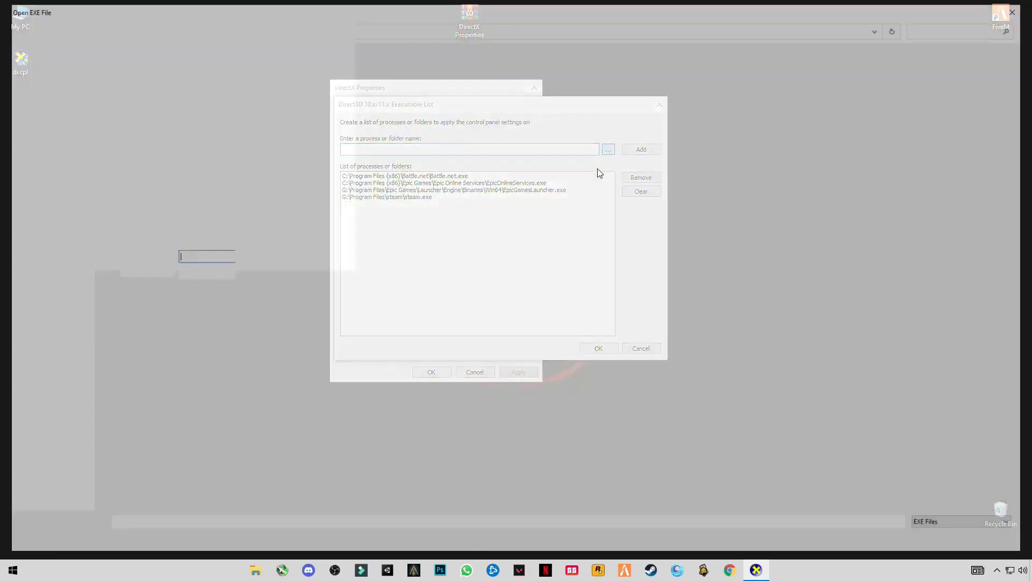
{"action": "left_click", "coordinate": [606, 148]}
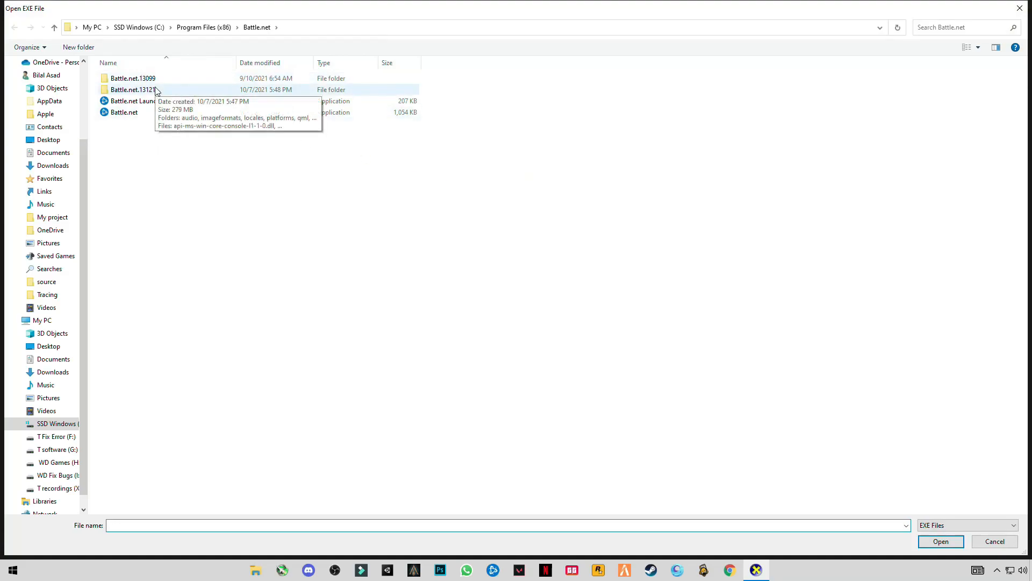
{"action": "mouse_move", "coordinate": [120, 466]}
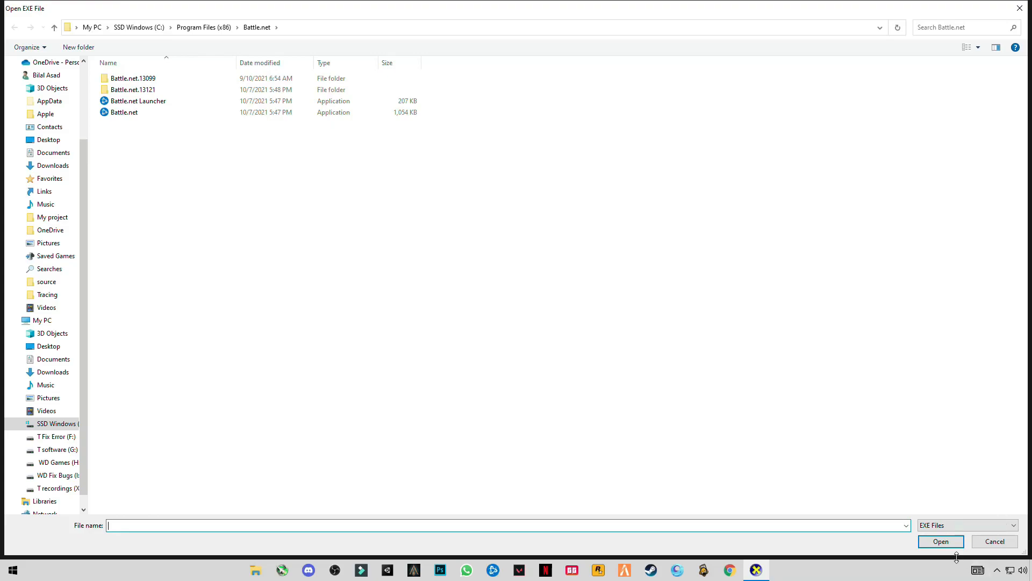
{"action": "mouse_move", "coordinate": [137, 123]}
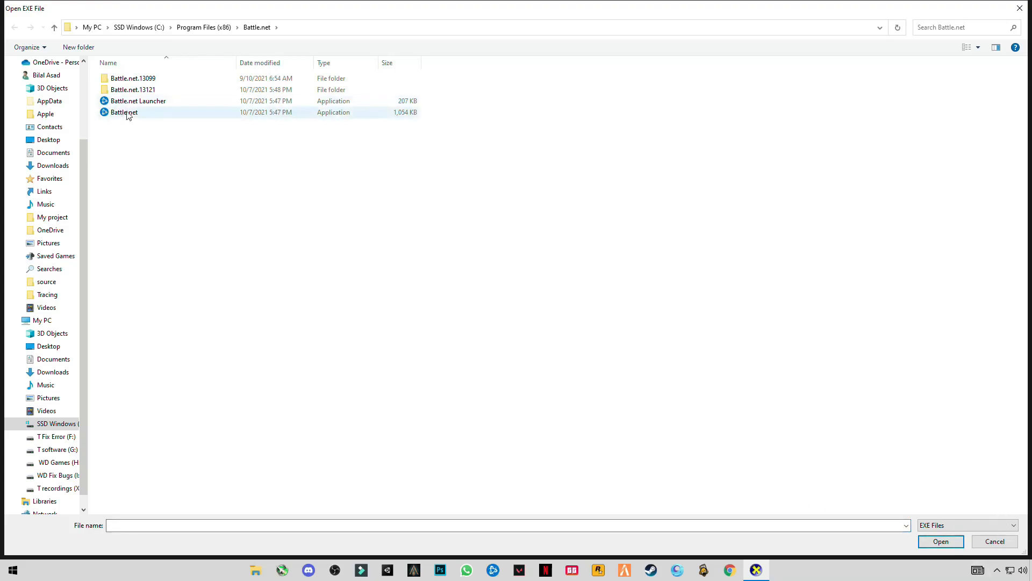
{"action": "left_click", "coordinate": [124, 111]}
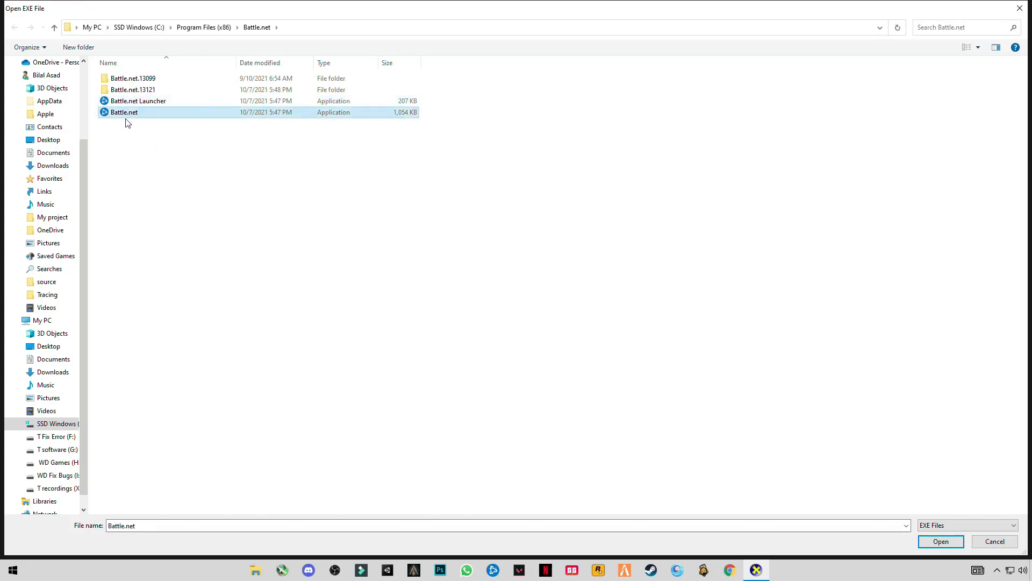
{"action": "mouse_move", "coordinate": [679, 365]}
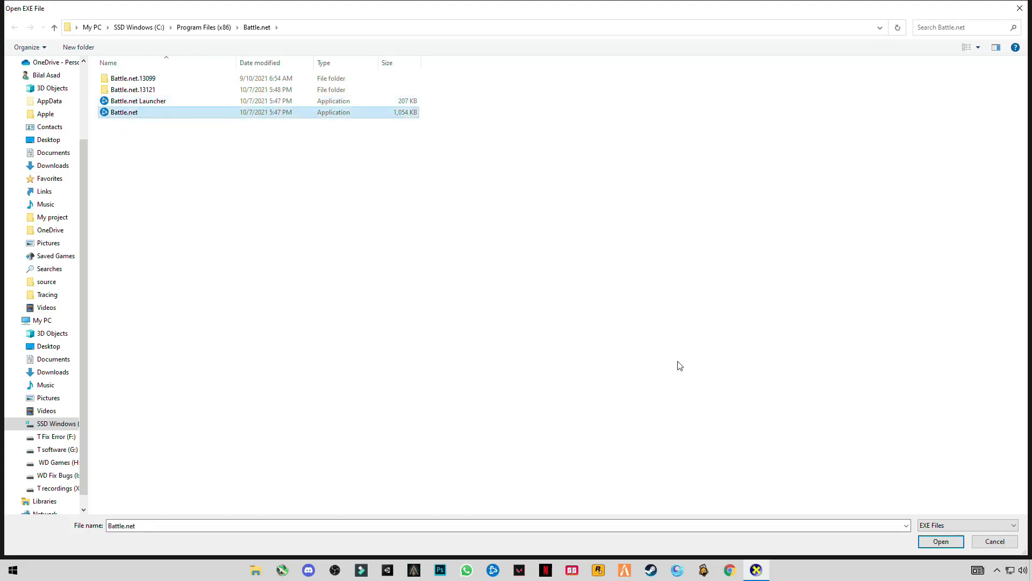
{"action": "mouse_move", "coordinate": [140, 172]}
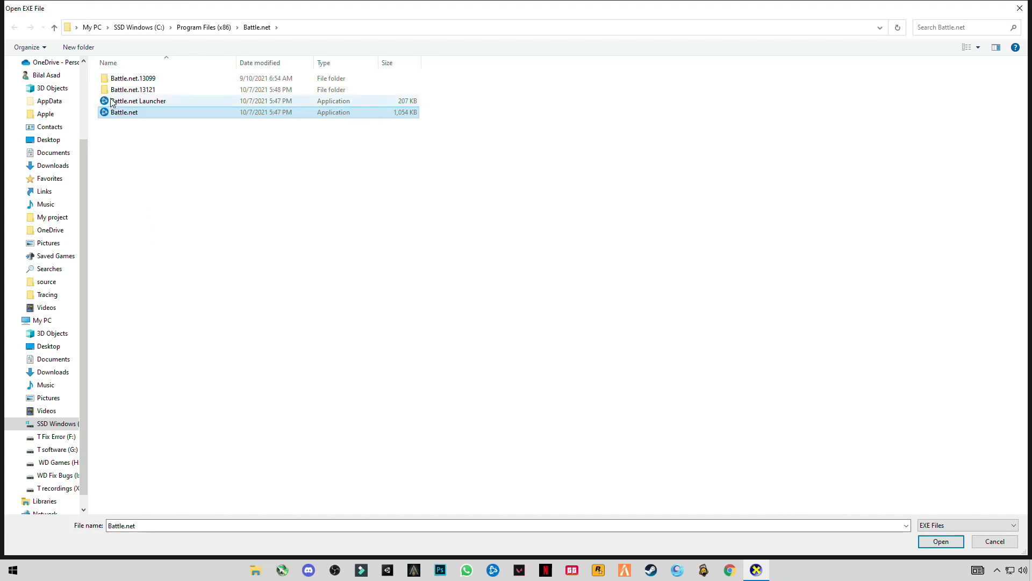
{"action": "mouse_move", "coordinate": [169, 160]}
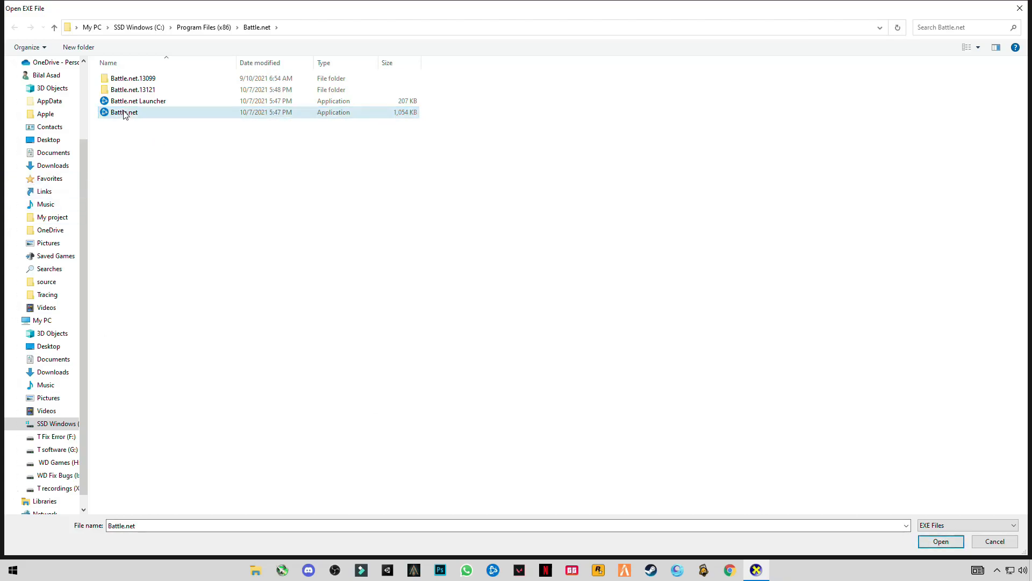
{"action": "left_click", "coordinate": [939, 540]}
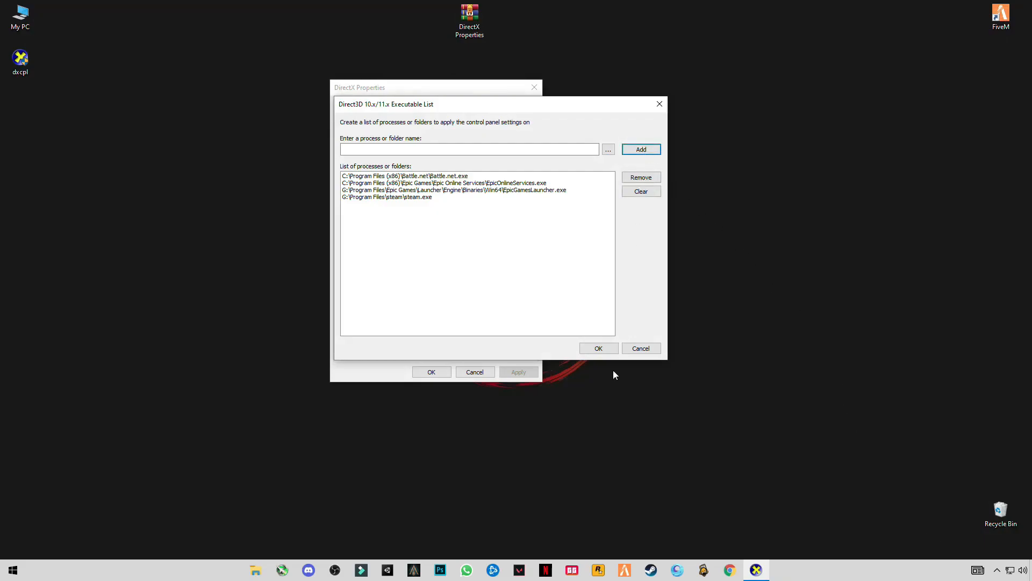
Confirm the executable list with OK and close DirectX Properties to the desktop
{"action": "left_click", "coordinate": [597, 347]}
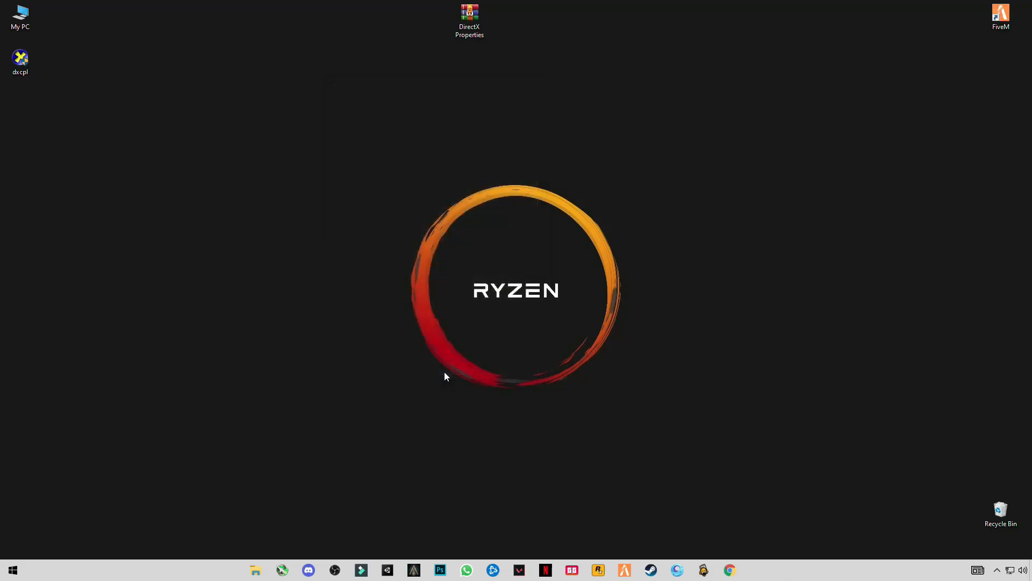
{"action": "right_click", "coordinate": [19, 59]}
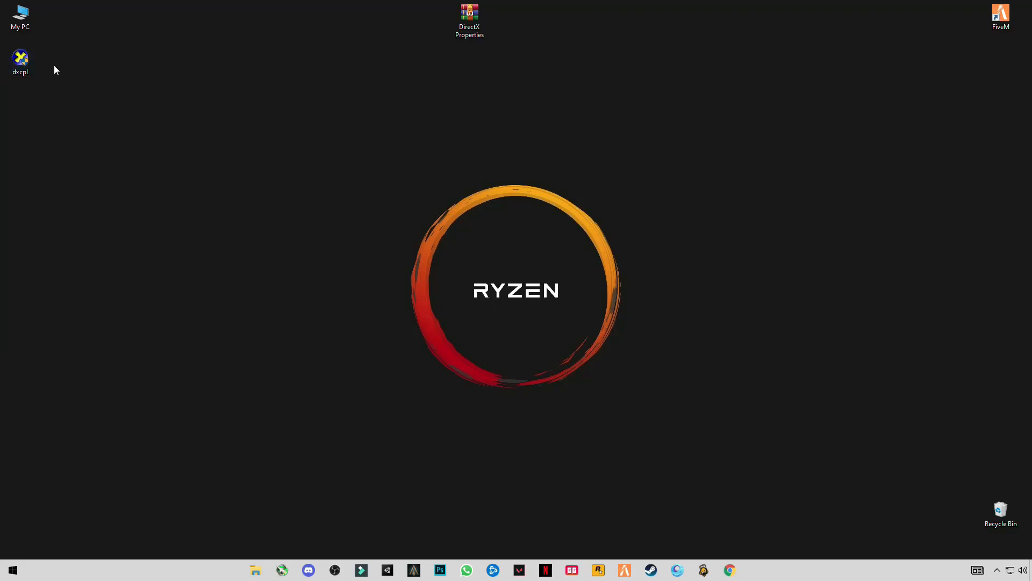
{"action": "mouse_move", "coordinate": [186, 155]}
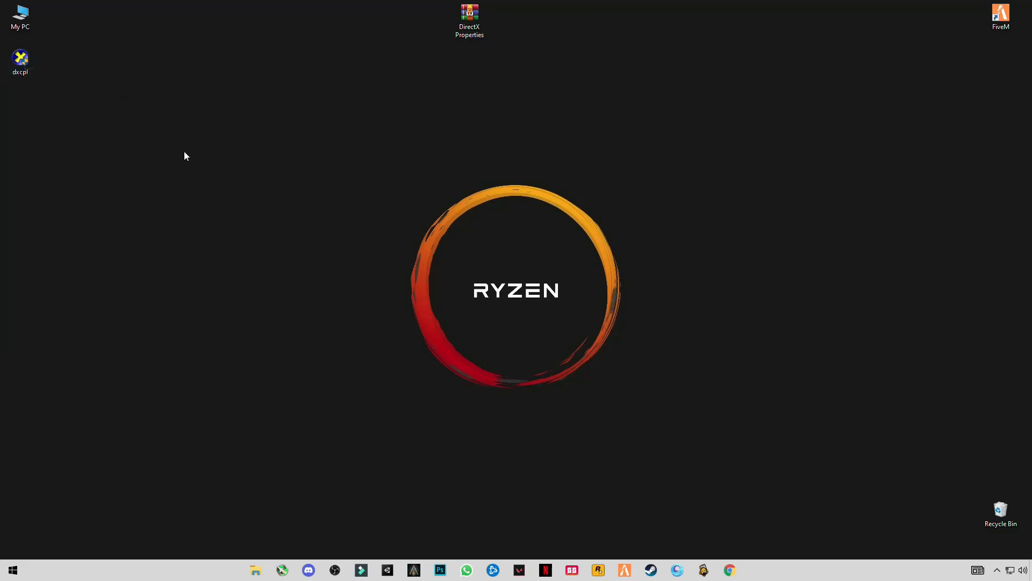
{"action": "mouse_move", "coordinate": [65, 111]}
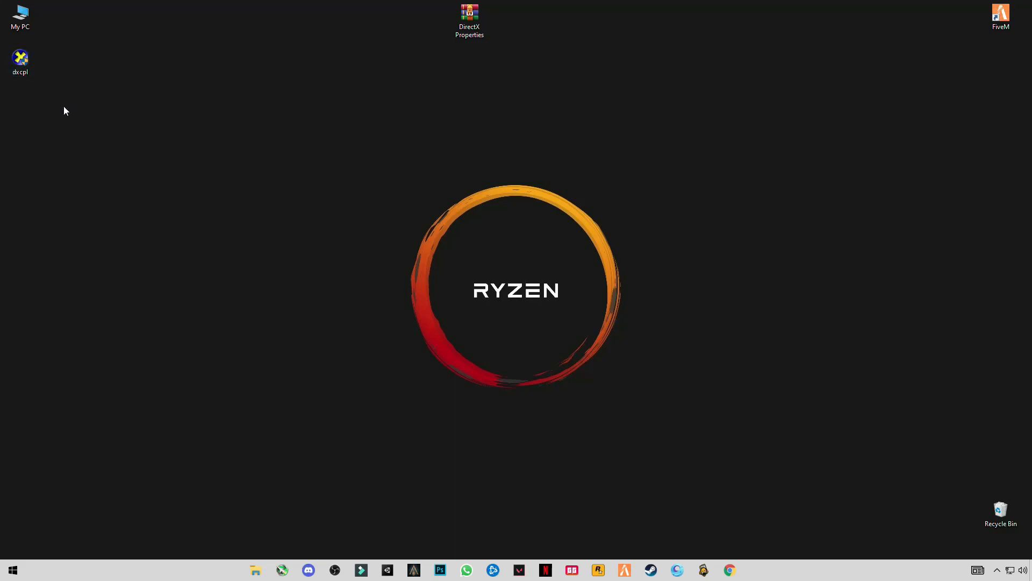
{"action": "mouse_move", "coordinate": [928, 430]}
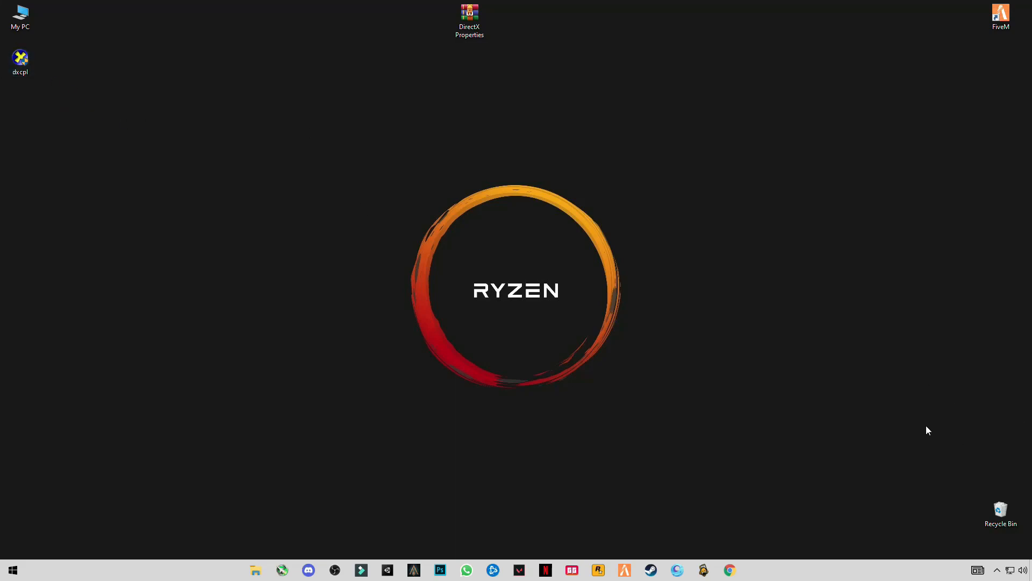
{"action": "mouse_move", "coordinate": [969, 497]}
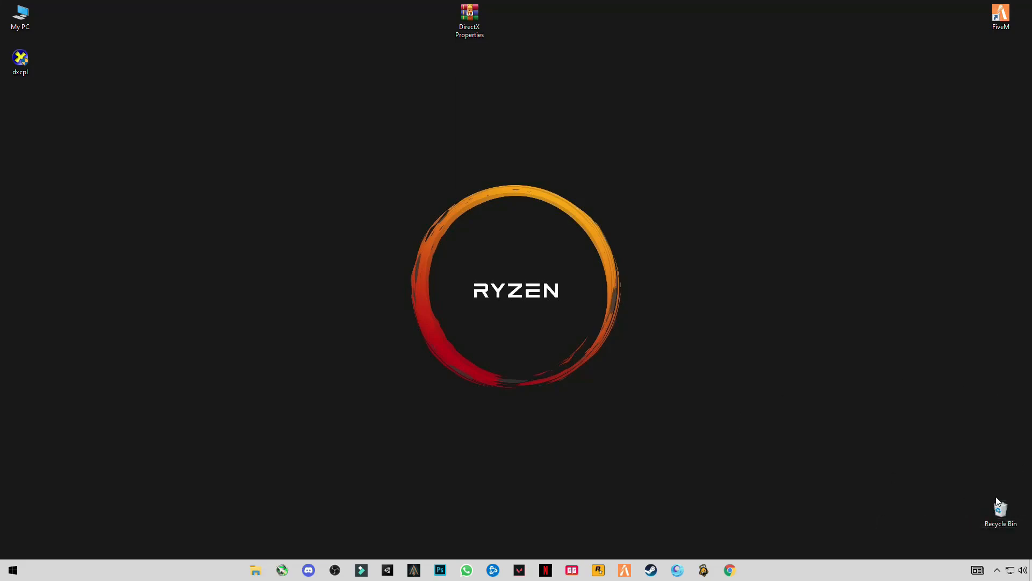
Empty the Recycle Bin and confirm permanently deleting its 1,861 items
{"action": "right_click", "coordinate": [1000, 513]}
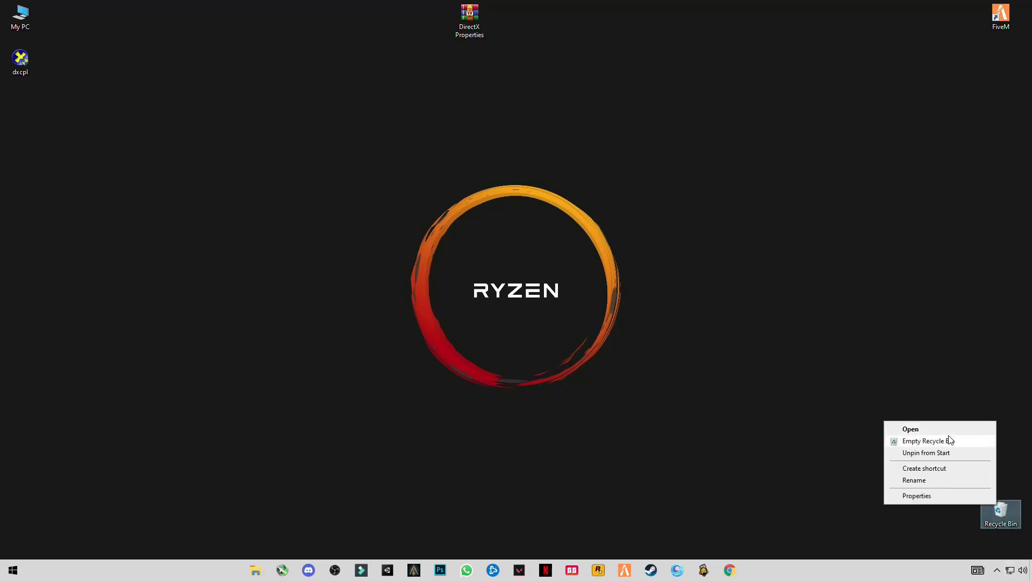
{"action": "left_click", "coordinate": [928, 441]}
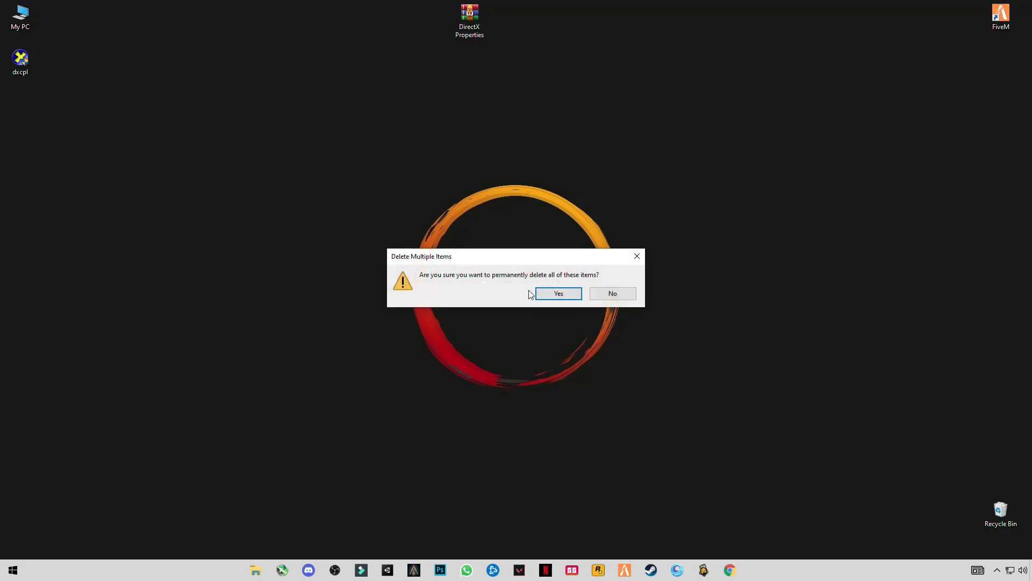
{"action": "mouse_move", "coordinate": [558, 293]}
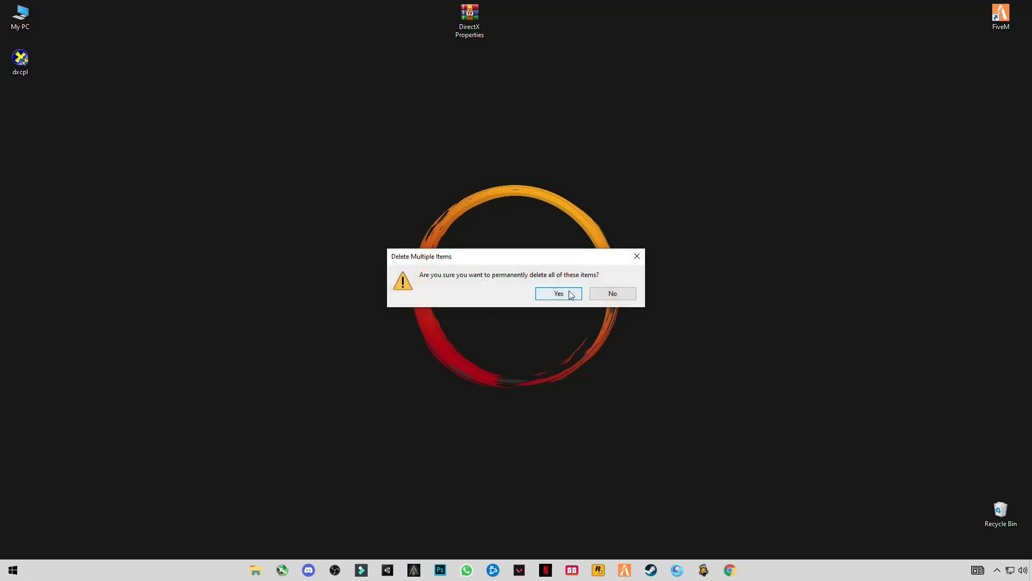
{"action": "left_click", "coordinate": [558, 293]}
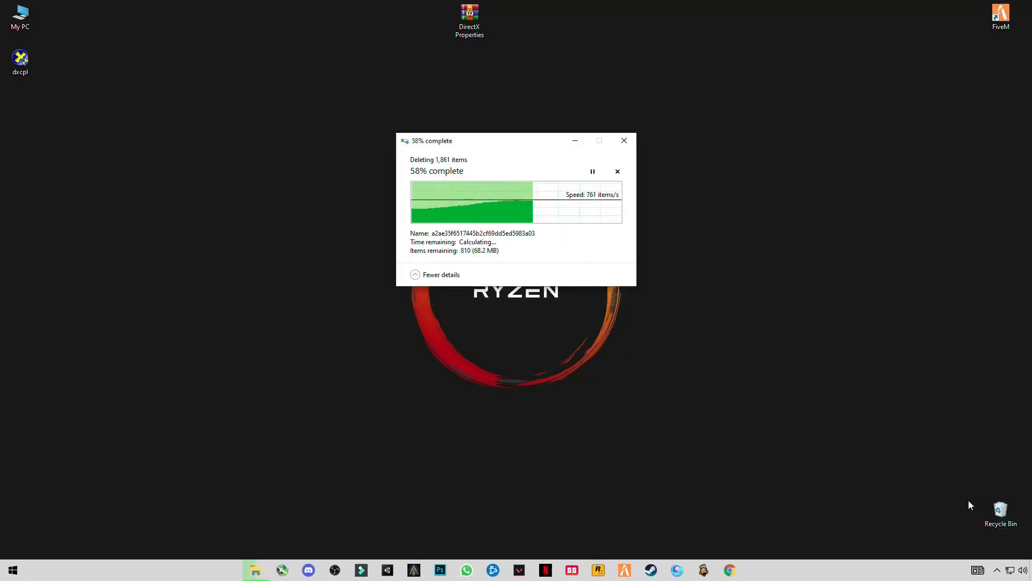